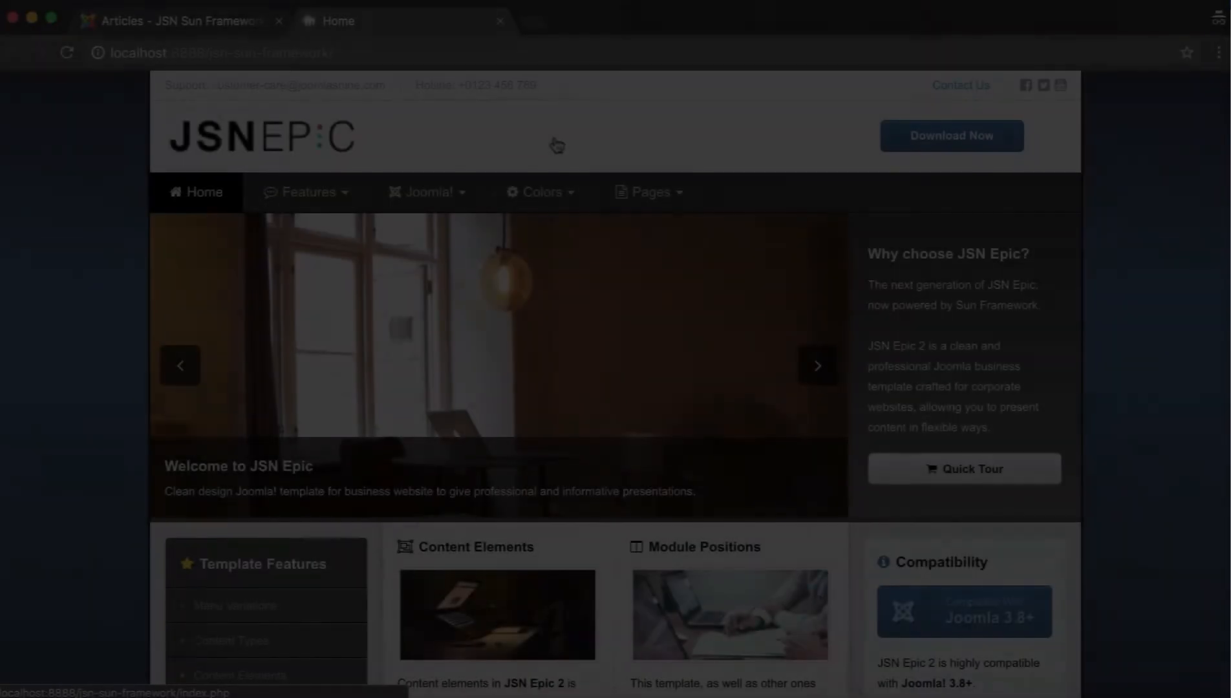
- Scroll the administrator's site Template Styles list showing the JSN Epic 2 styles
{"action": "scroll", "scroll_direction": "down", "scroll_amount": 3}
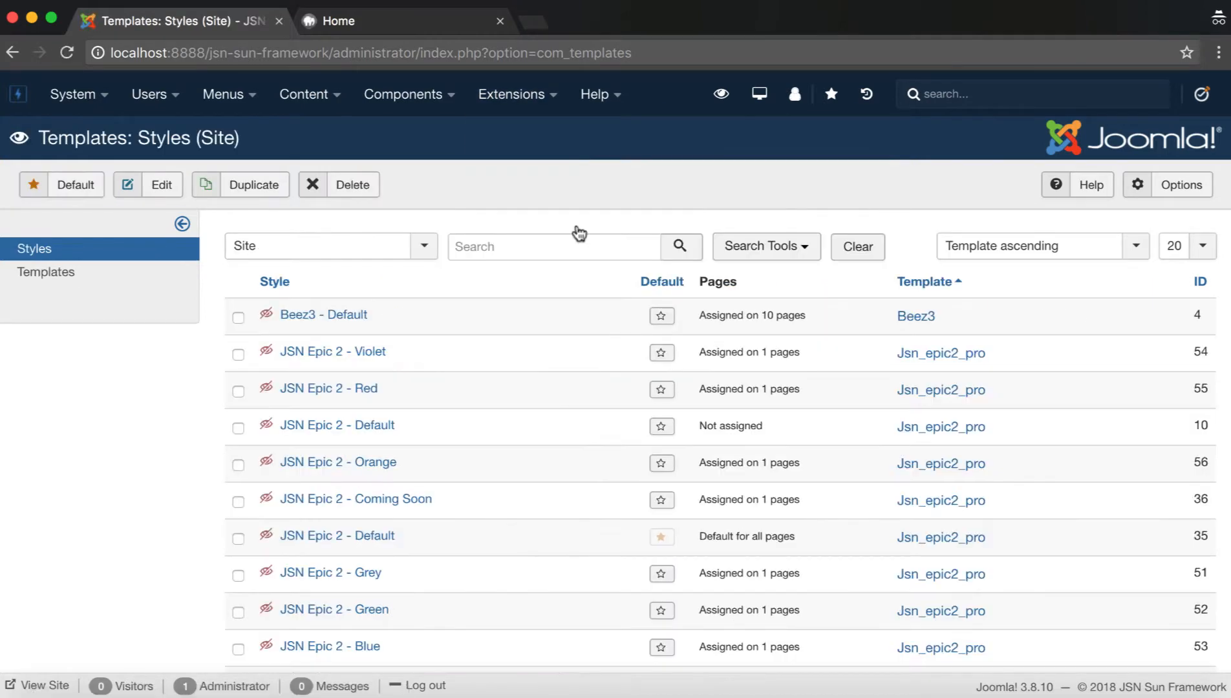
- Open the JSN Epic 2 - Default style and review its Section styling previews
{"action": "left_click", "coordinate": [336, 535]}
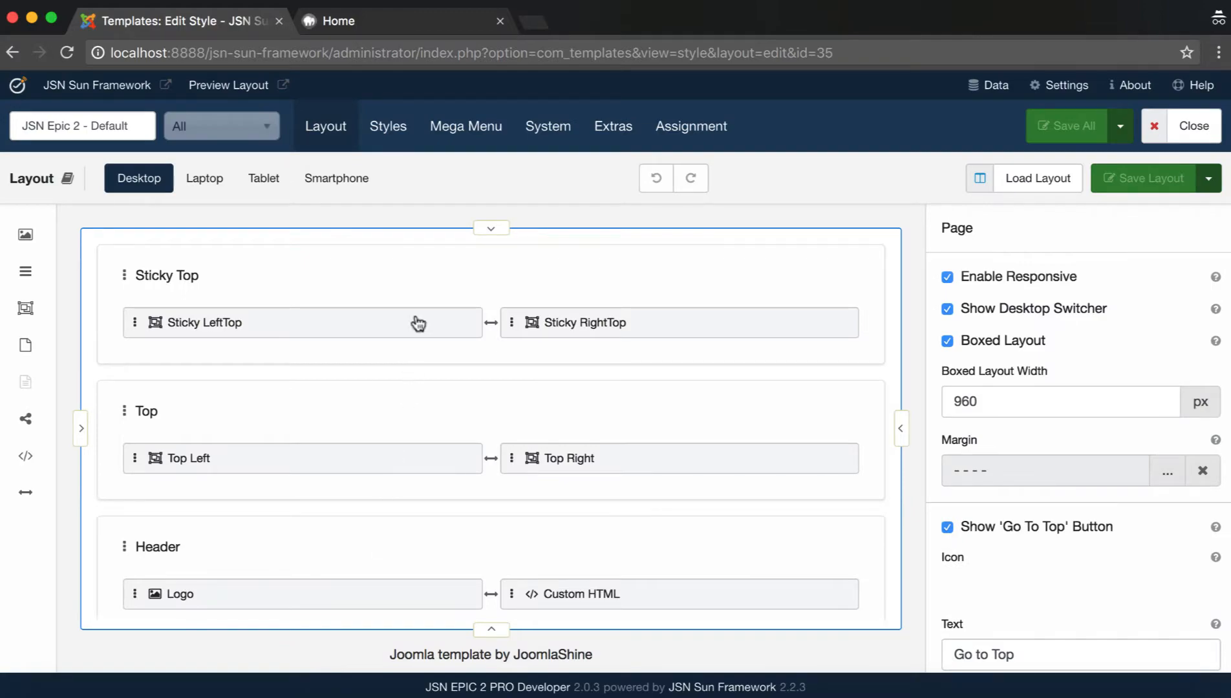
{"action": "left_click", "coordinate": [388, 127]}
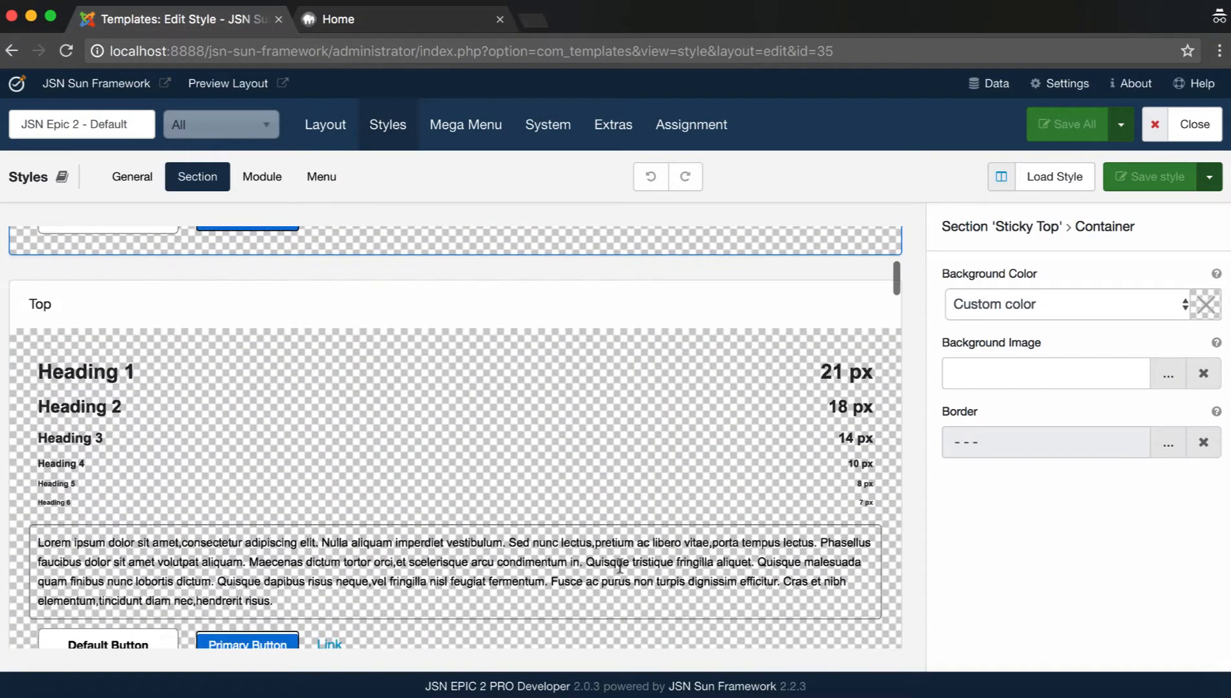
{"action": "scroll", "scroll_direction": "down", "scroll_amount": 3}
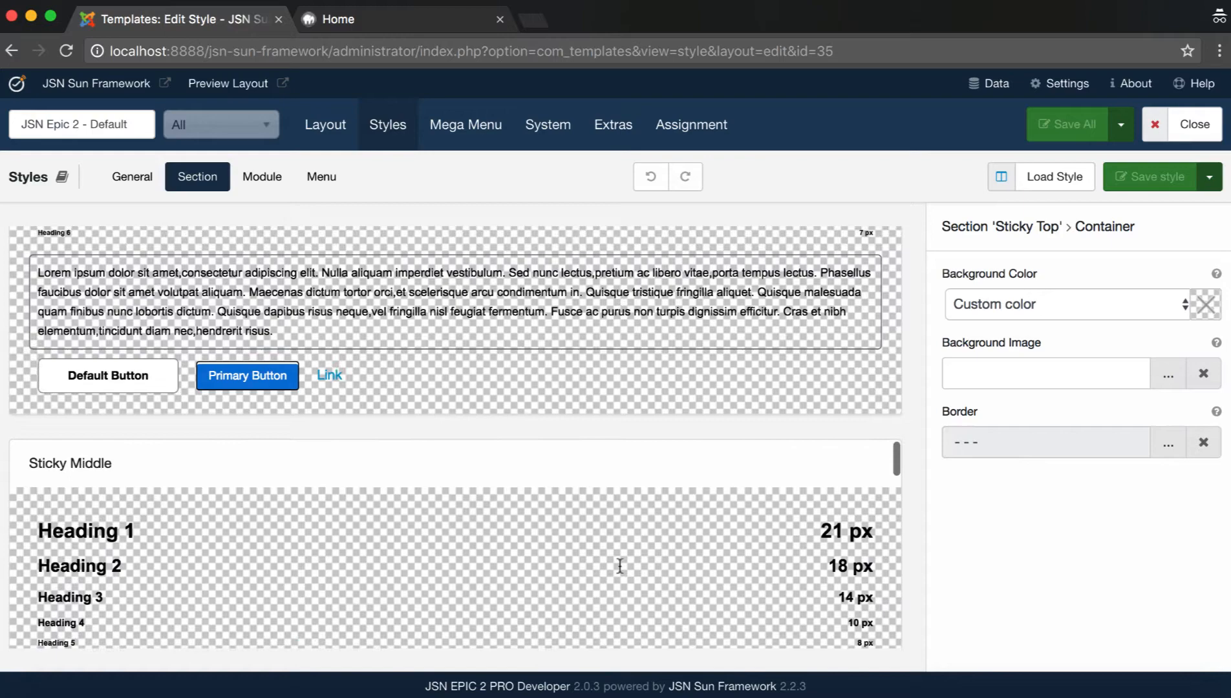
{"action": "scroll", "scroll_direction": "down", "scroll_amount": 3}
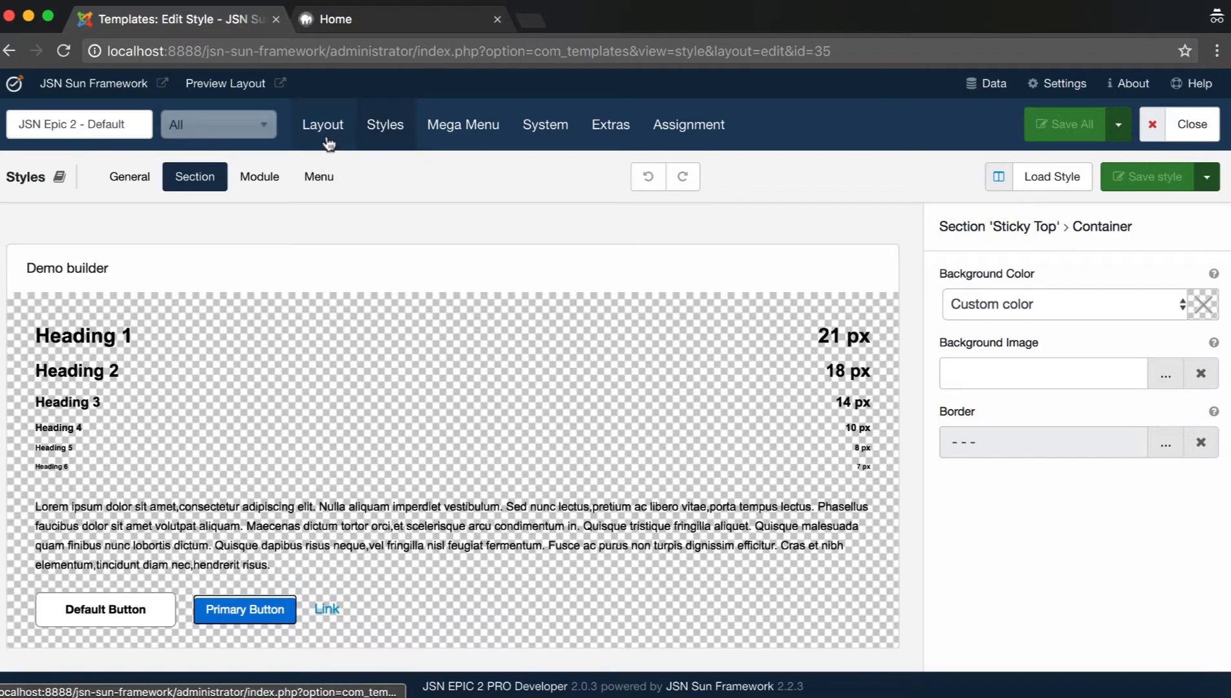
- Review the Layout sections from Top to Demo builder, then return to Section styling
{"action": "left_click", "coordinate": [322, 124]}
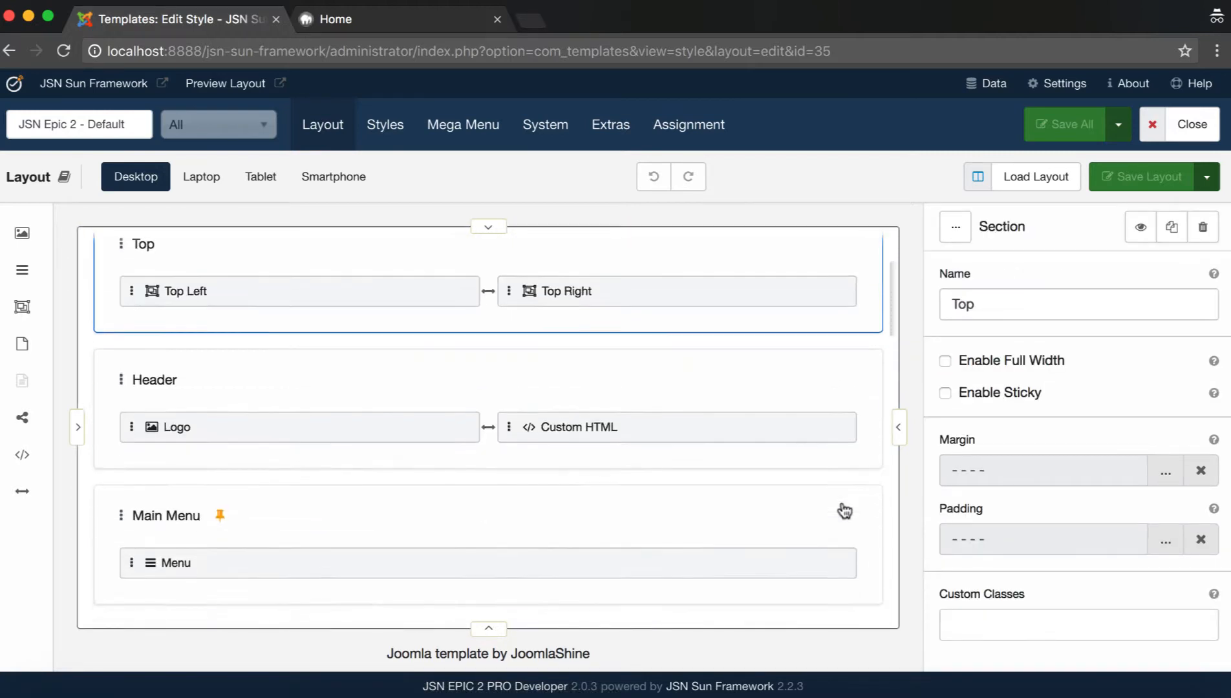
{"action": "scroll", "scroll_direction": "down", "scroll_amount": 3}
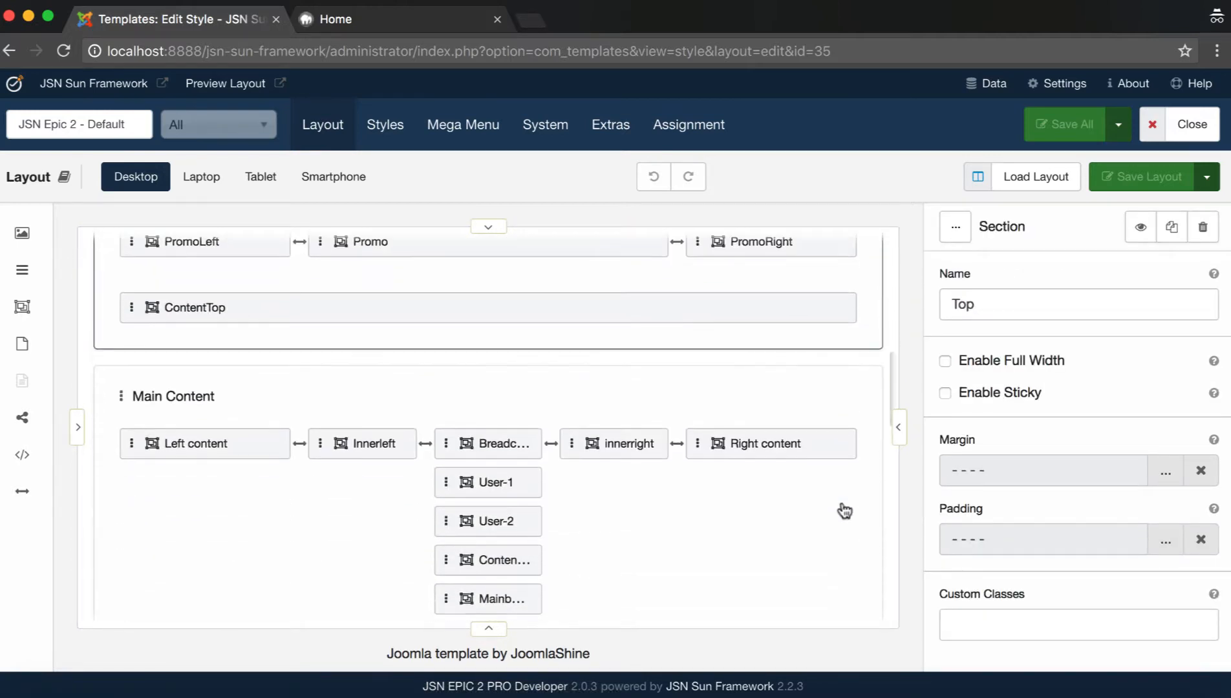
{"action": "scroll", "scroll_direction": "down", "scroll_amount": 3}
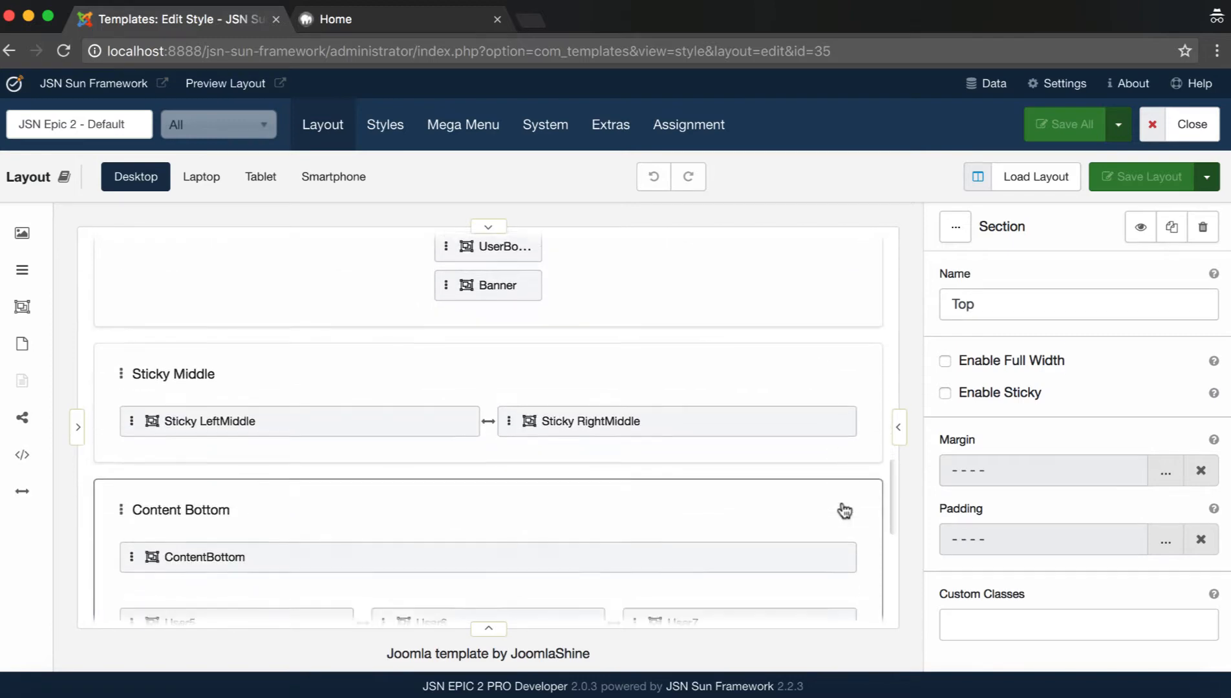
{"action": "scroll", "scroll_direction": "down", "scroll_amount": 3}
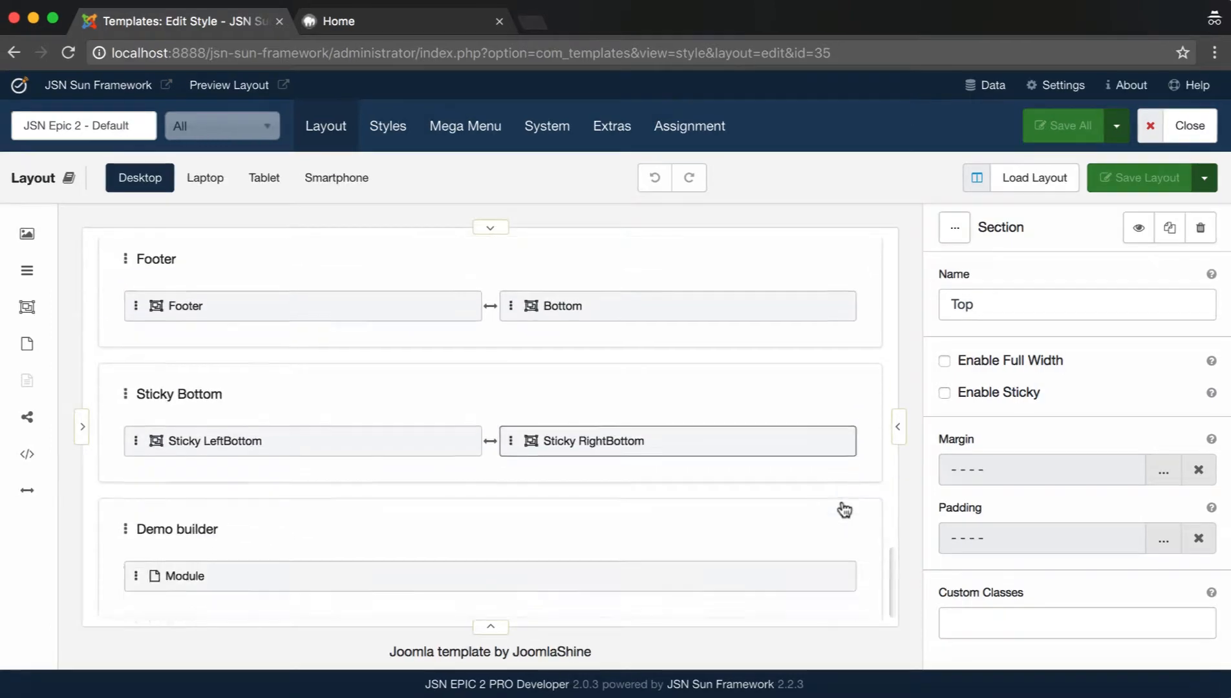
{"action": "left_click", "coordinate": [388, 125]}
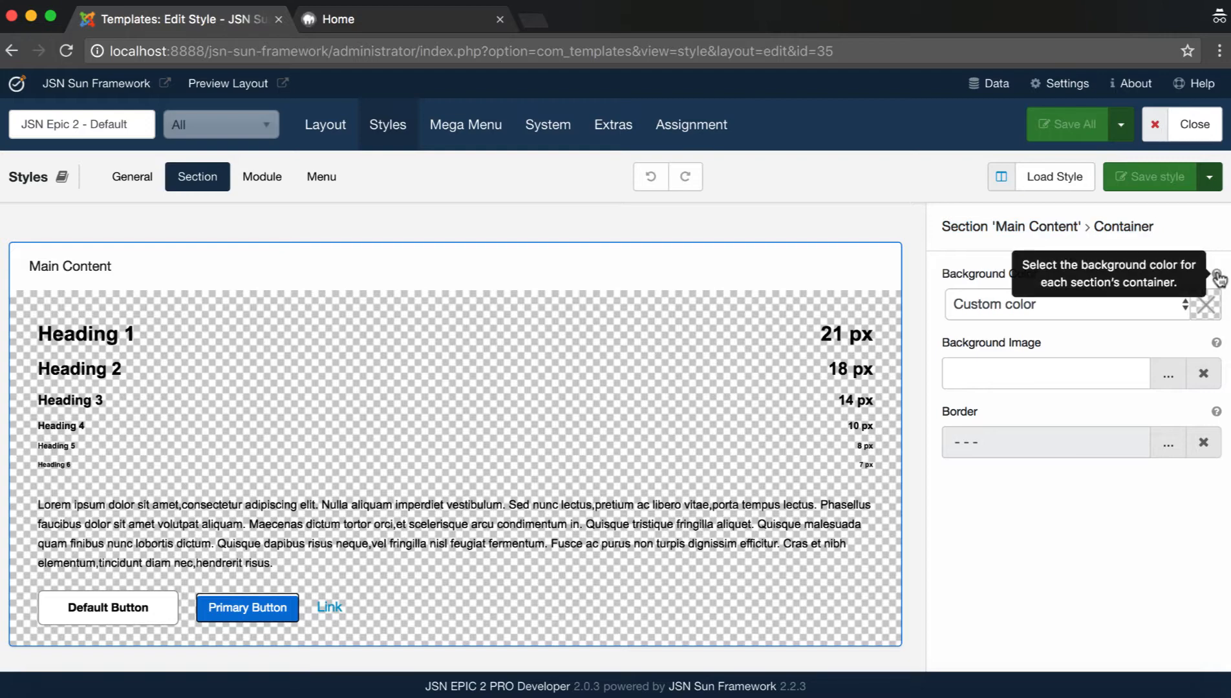
- Preview Main Color, Sub Color and a pale pink custom background on Main Content, then clear it
{"action": "left_click", "coordinate": [1071, 305]}
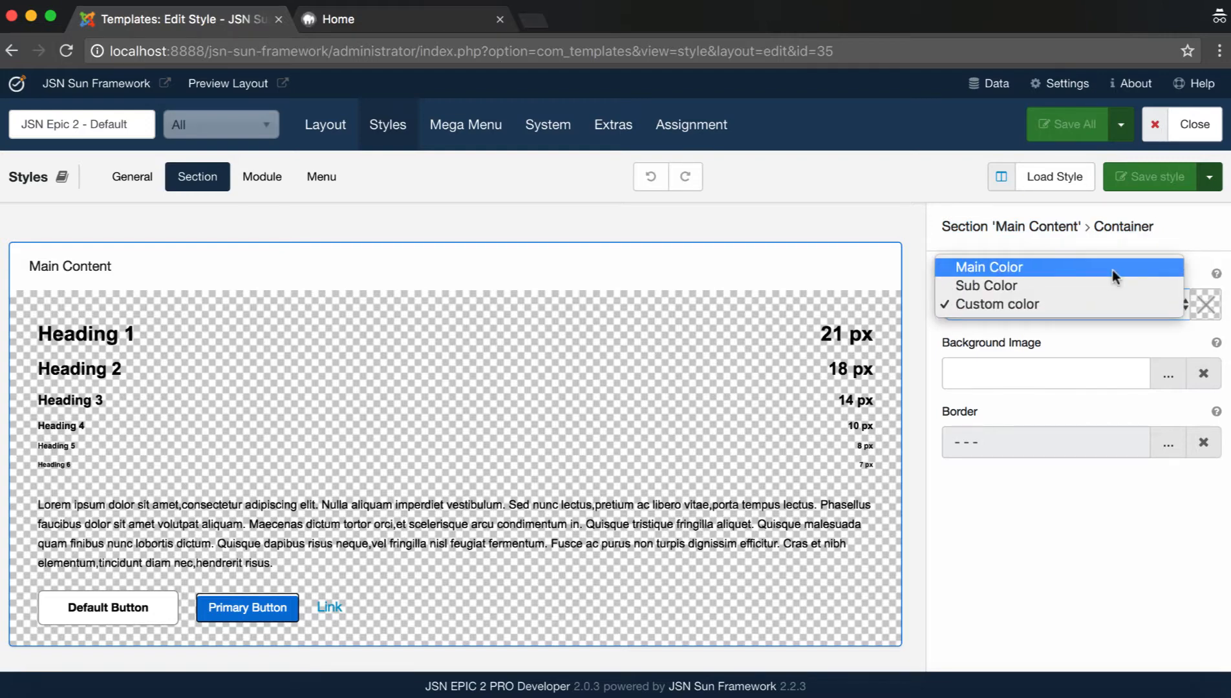
{"action": "left_click", "coordinate": [989, 266]}
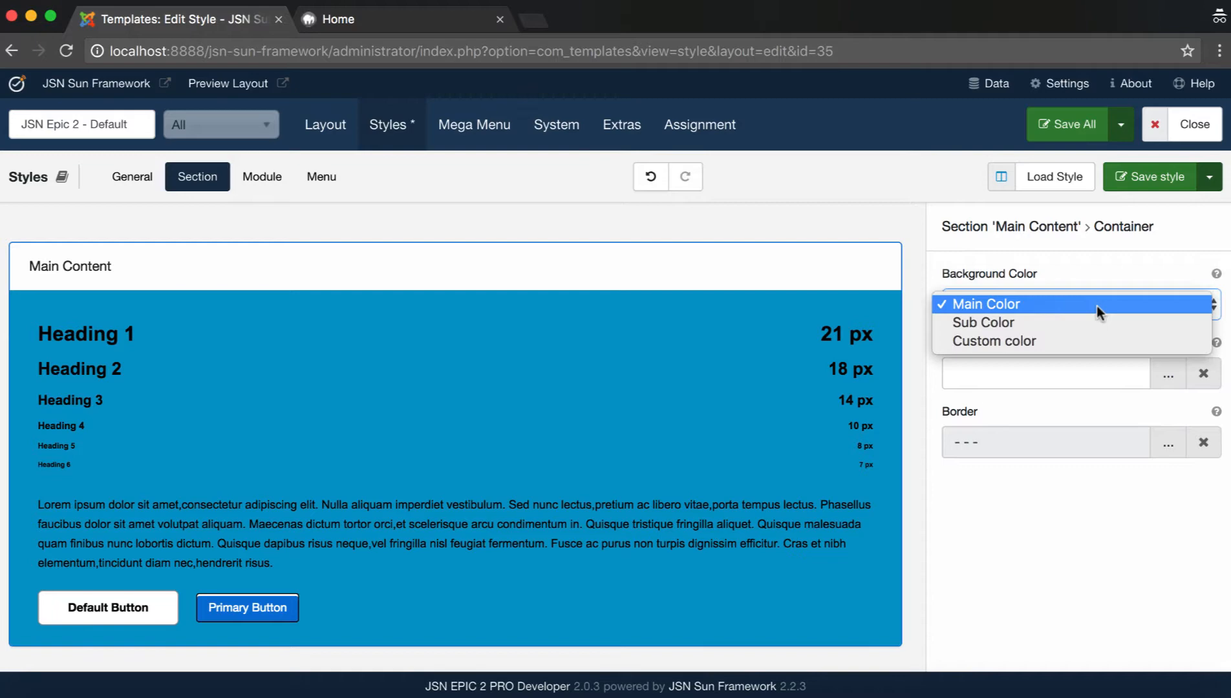
{"action": "left_click", "coordinate": [983, 322]}
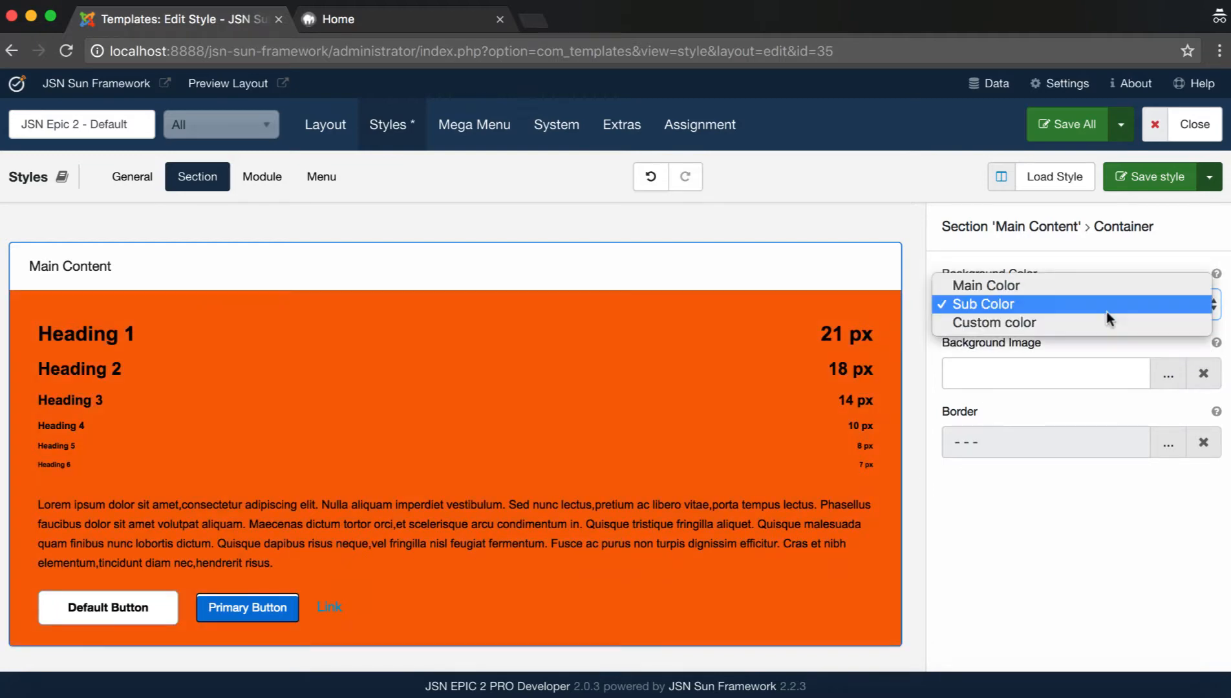
{"action": "left_click", "coordinate": [996, 322]}
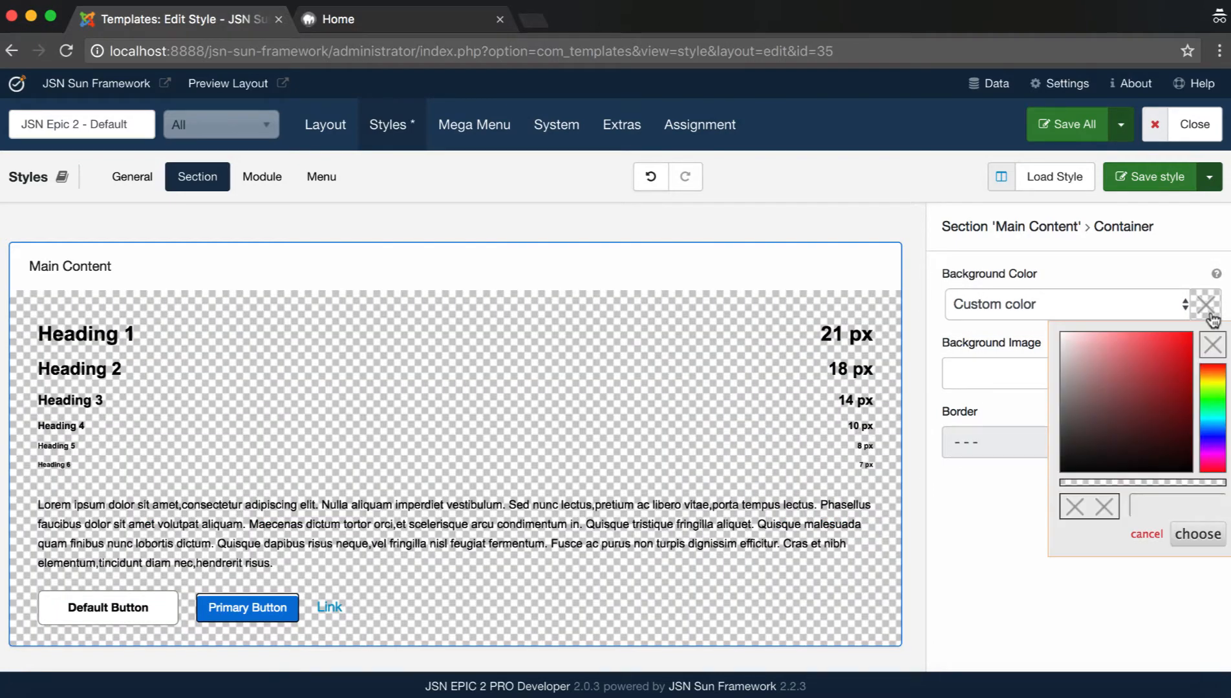
{"action": "left_click", "coordinate": [1196, 534]}
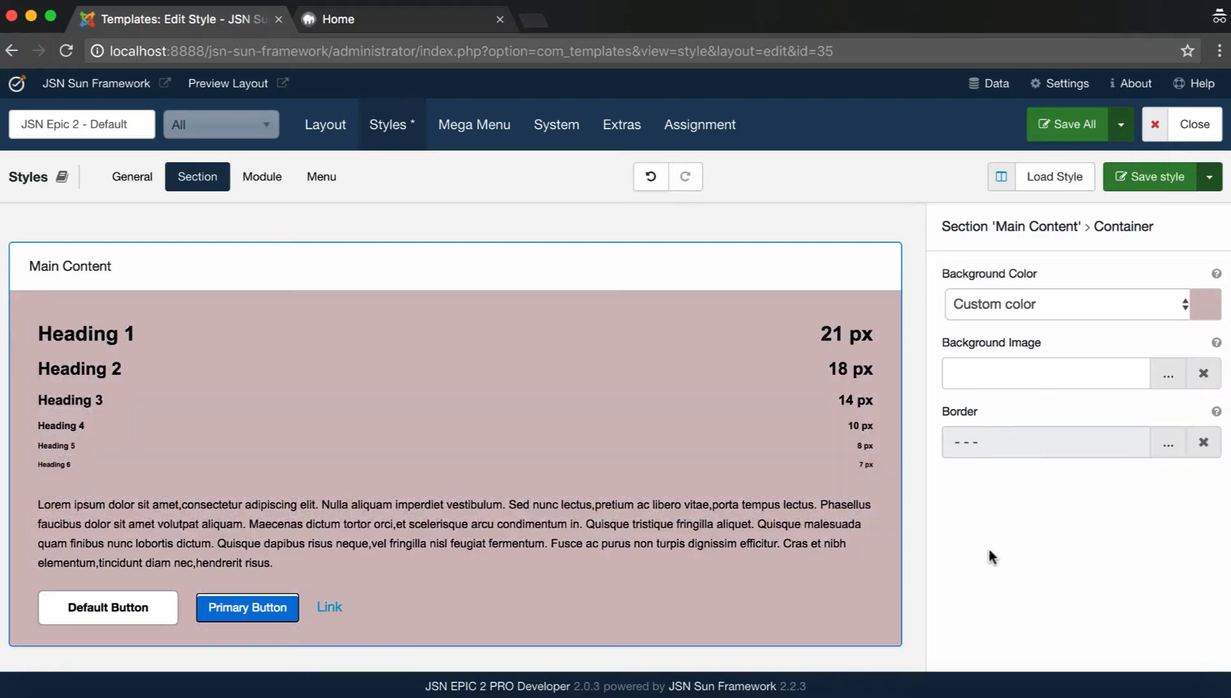
{"action": "left_click", "coordinate": [1205, 304]}
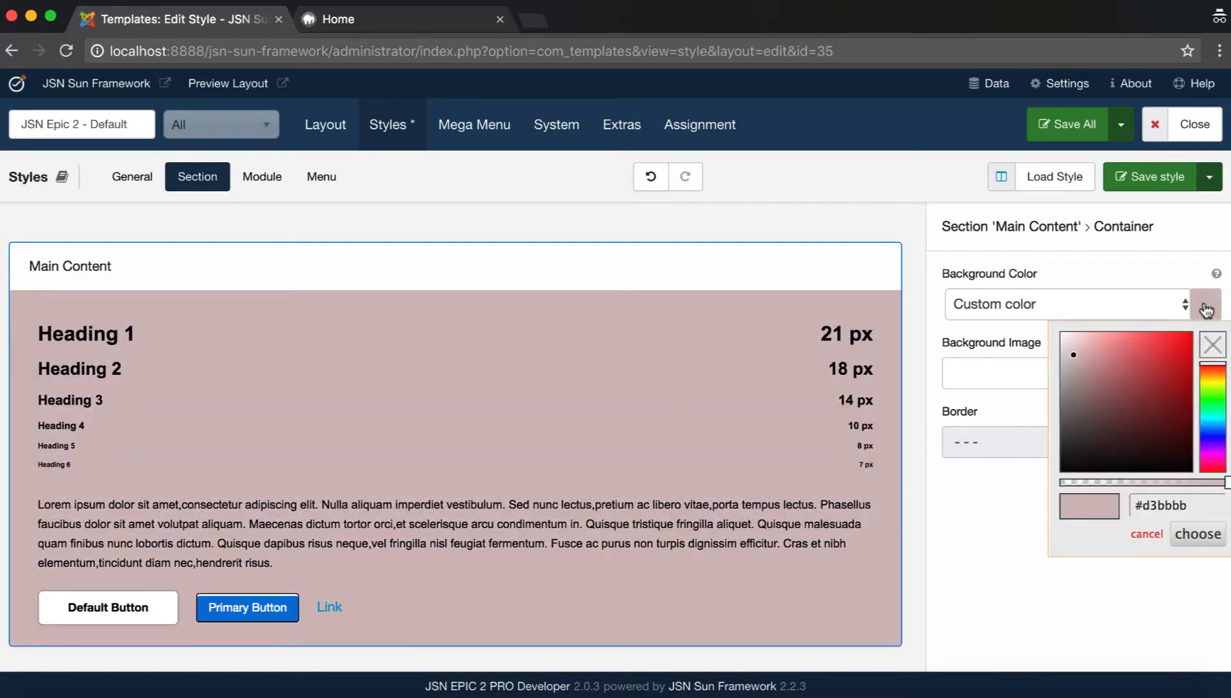
{"action": "left_click", "coordinate": [1170, 506]}
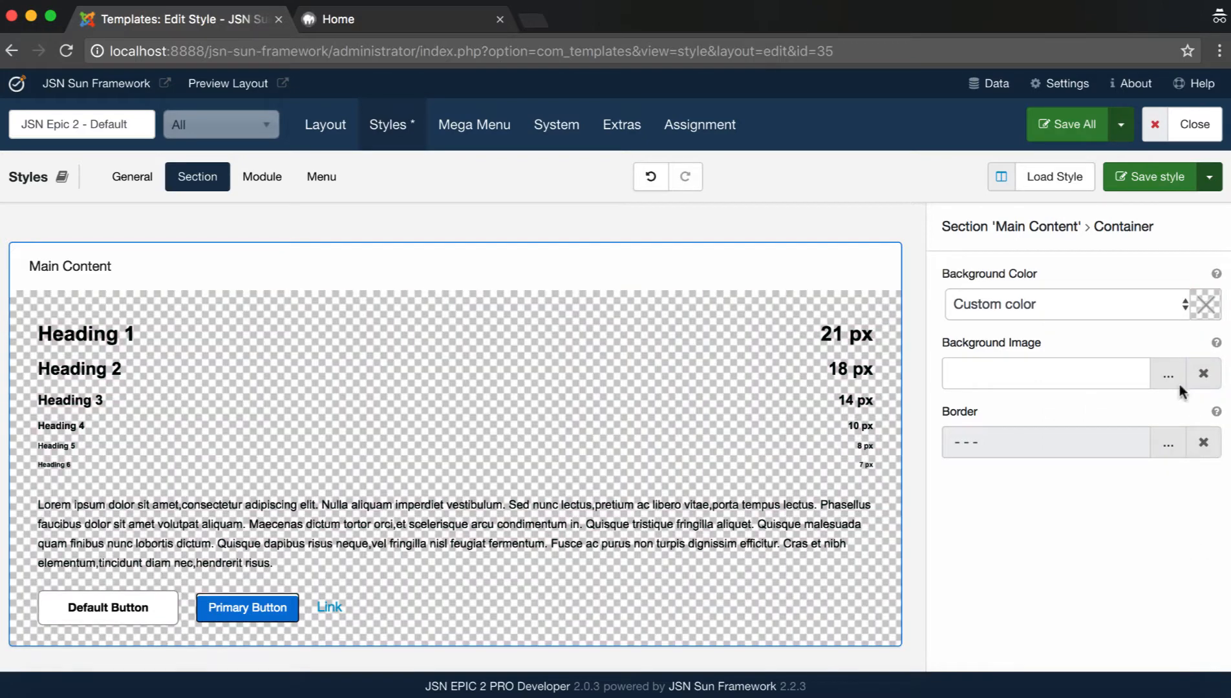
- Choose images/bg-orange.jpg as the Main Content background image
{"action": "left_click", "coordinate": [1168, 374]}
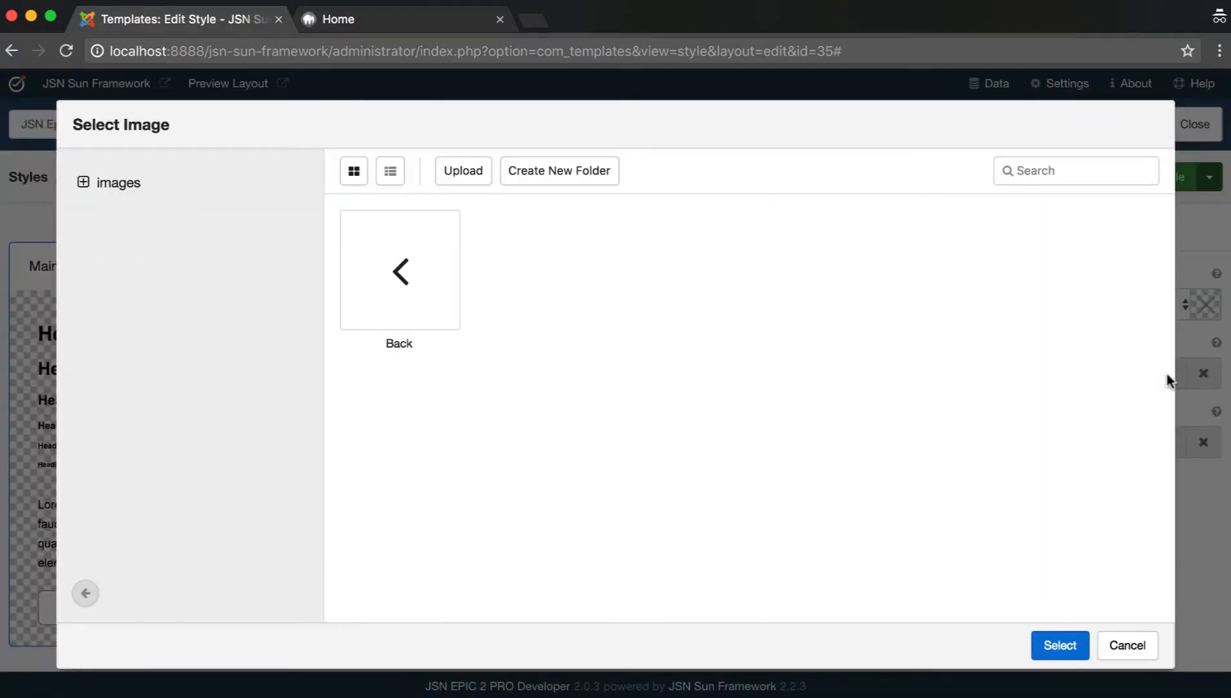
{"action": "left_click", "coordinate": [83, 182]}
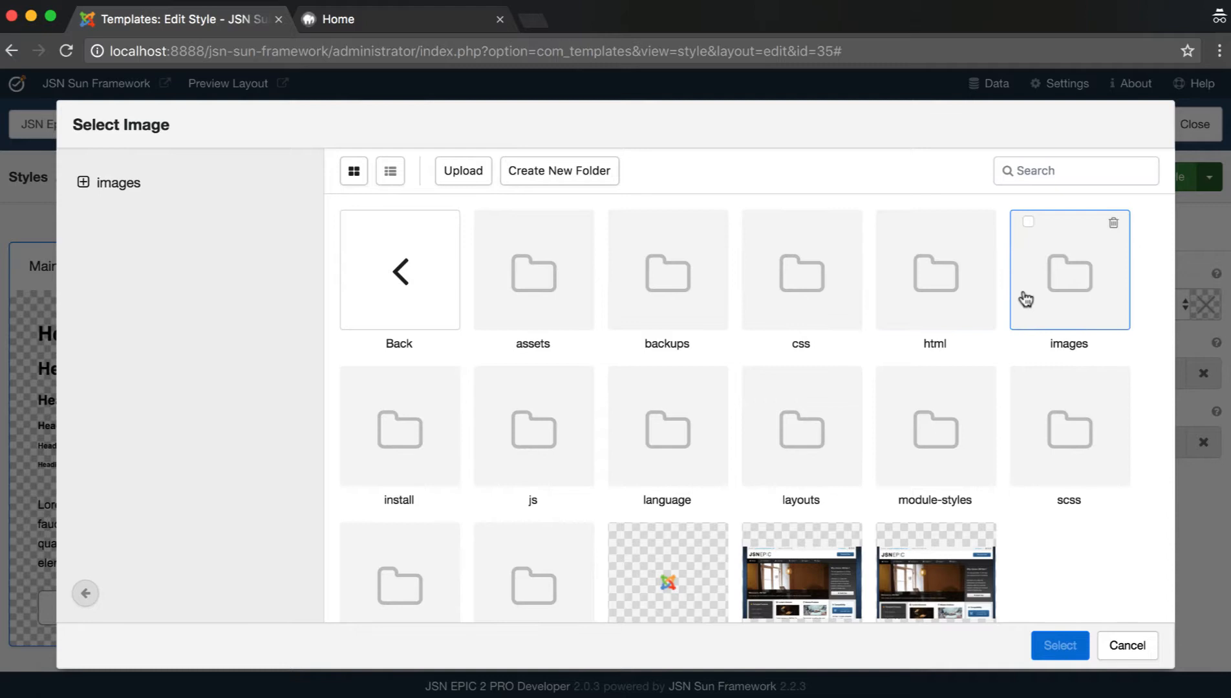
{"action": "double_click", "coordinate": [1068, 269]}
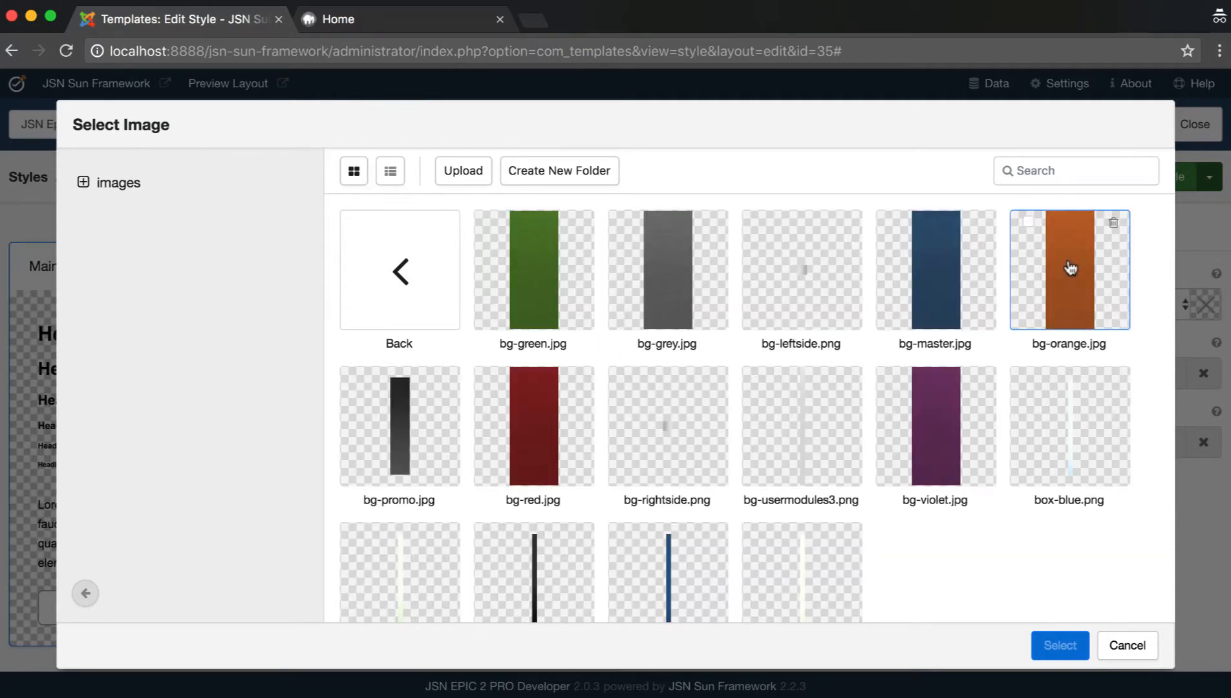
{"action": "left_click", "coordinate": [1059, 646]}
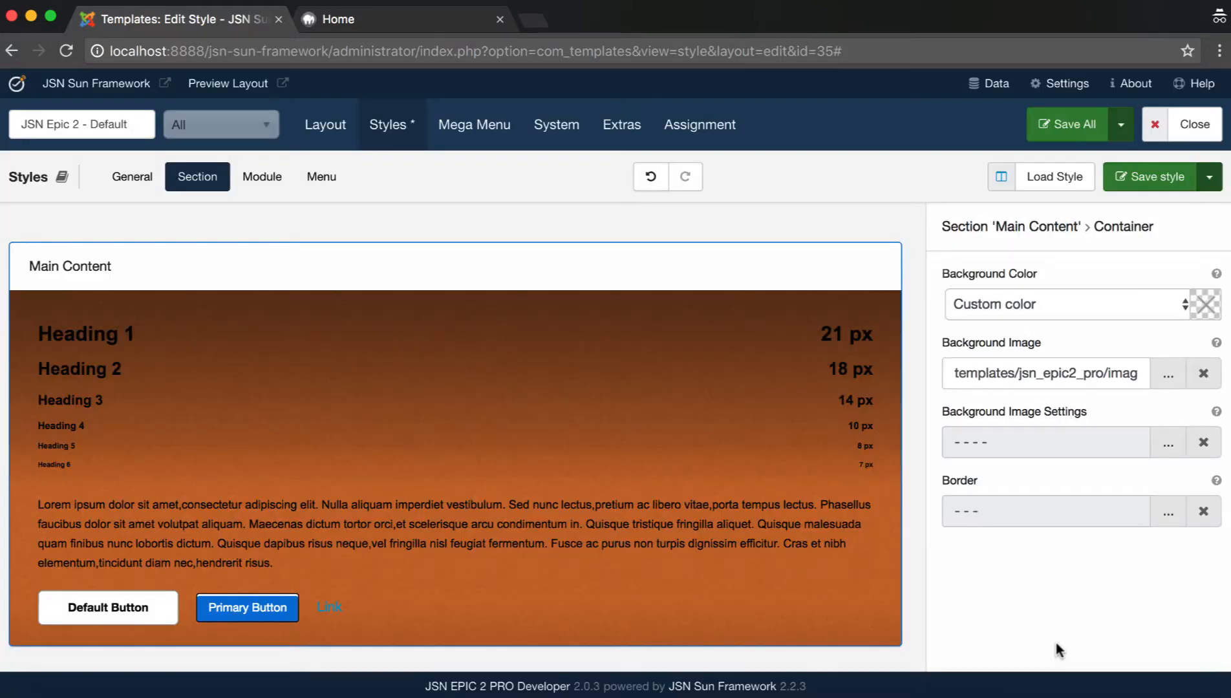
- Accept the default Background Image Settings and save the style
{"action": "left_click", "coordinate": [1168, 441]}
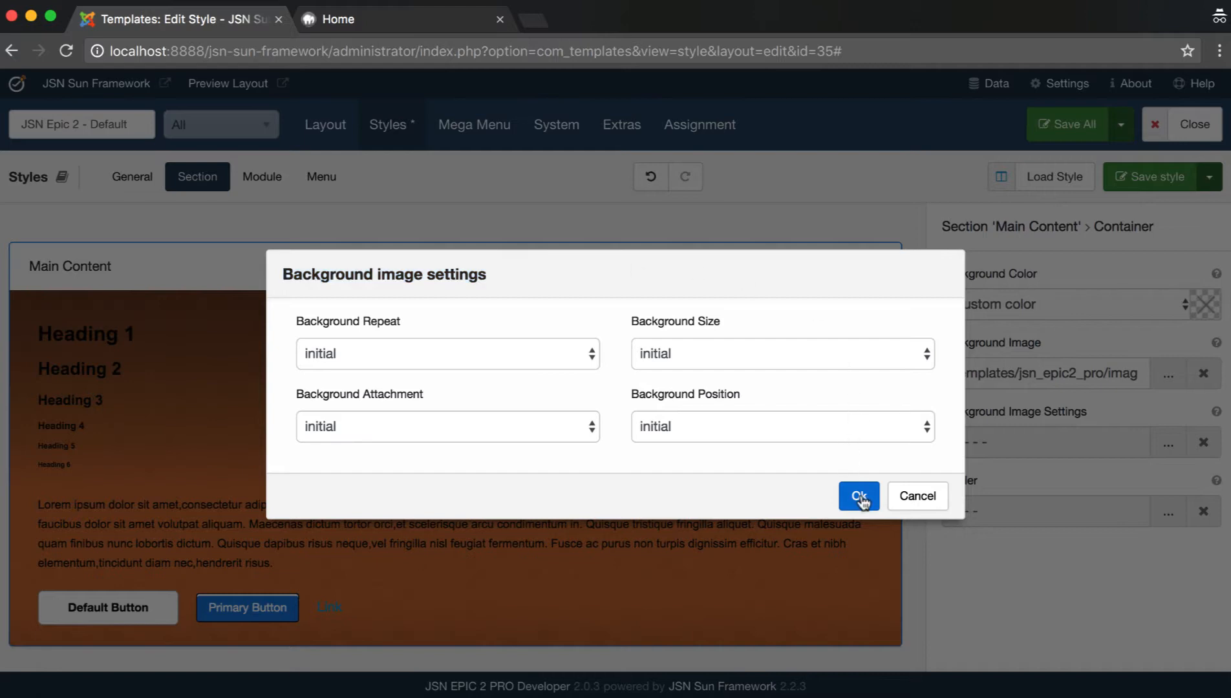
{"action": "left_click", "coordinate": [859, 496]}
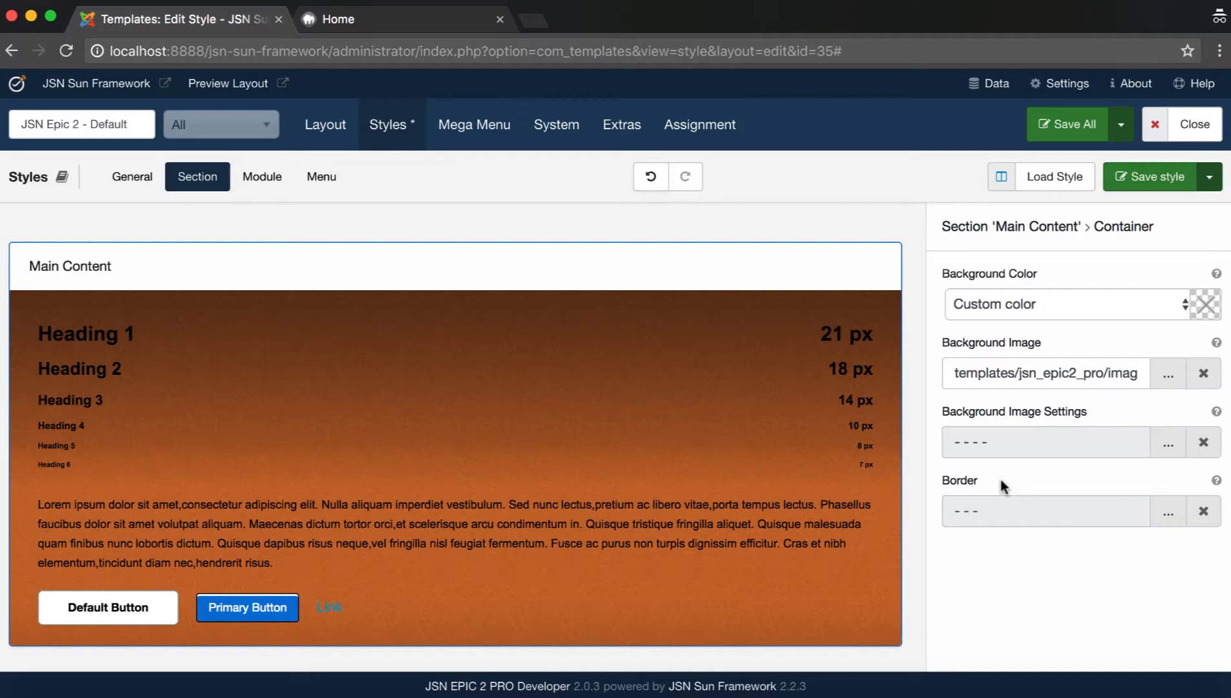
{"action": "left_click", "coordinate": [1151, 175]}
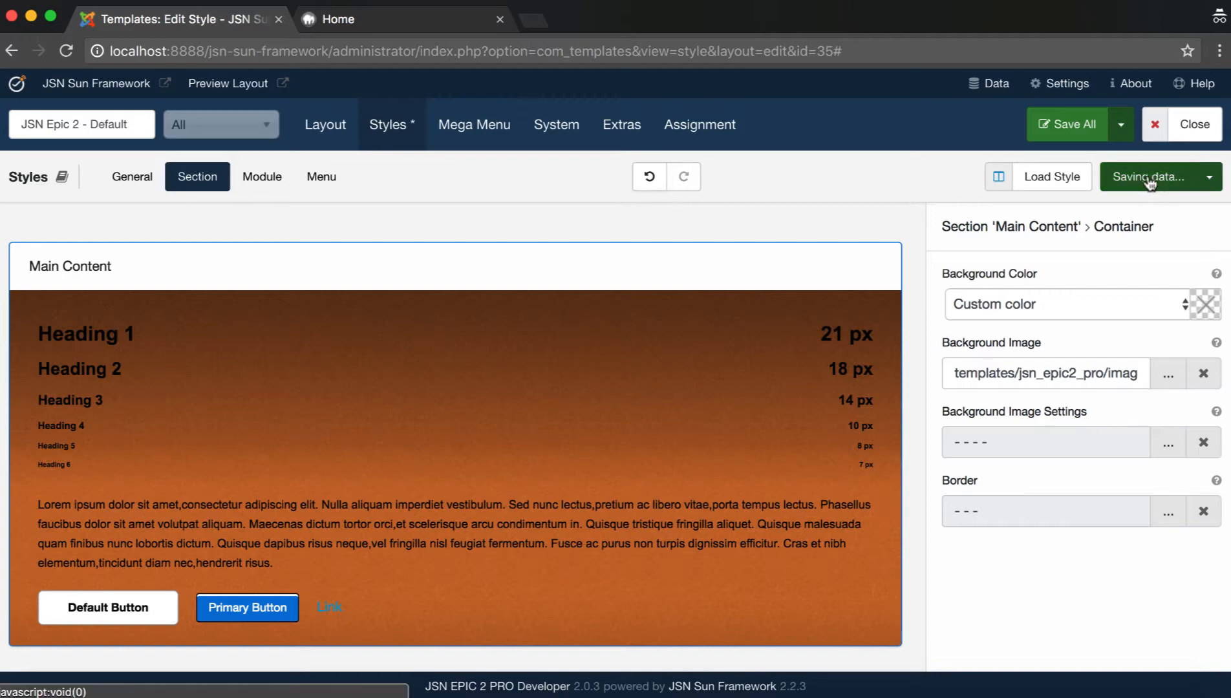
{"action": "left_click", "coordinate": [337, 19]}
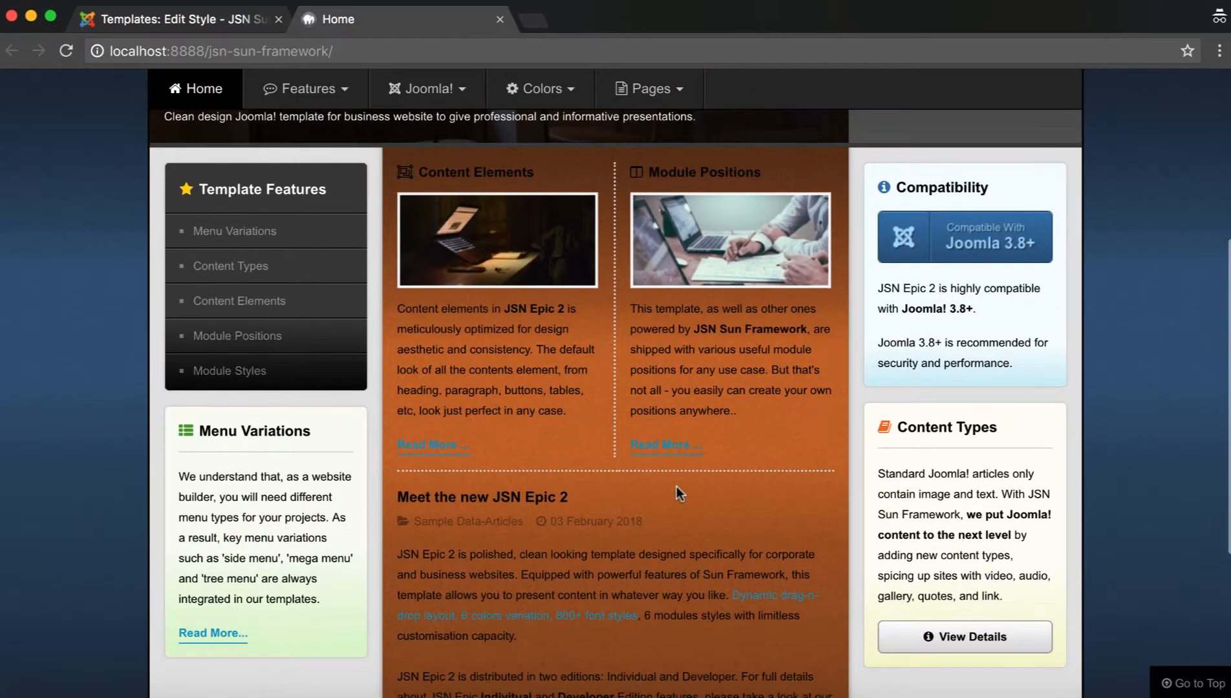
- Scroll the live homepage to the Main Content area with the orange textured background
{"action": "scroll", "scroll_direction": "down", "scroll_amount": 3}
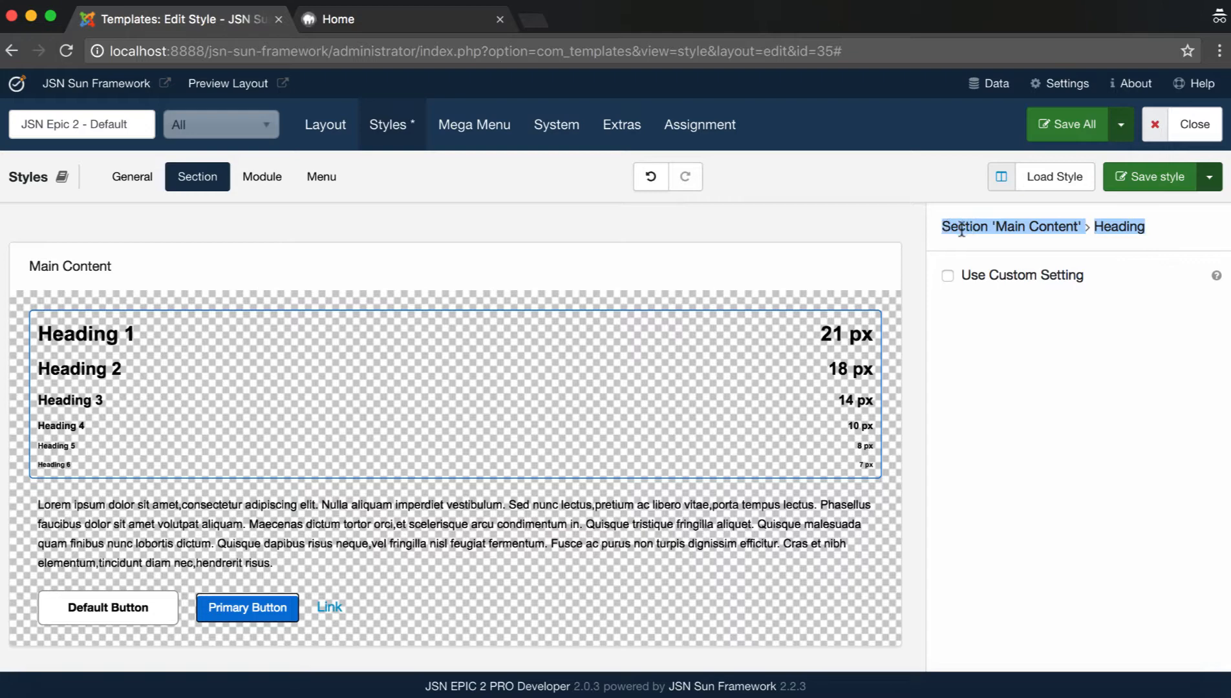
{"action": "mouse_move", "coordinate": [1218, 276]}
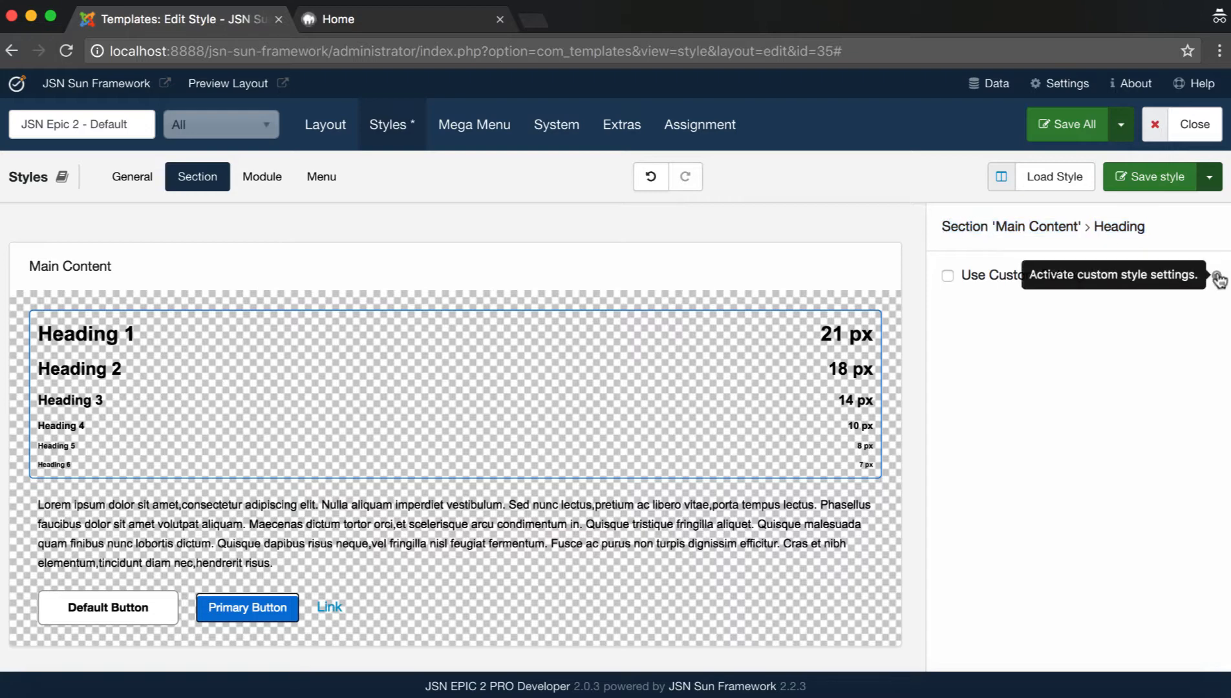
- Enable custom Heading settings and colour the headings with the Sub Color
{"action": "left_click", "coordinate": [947, 275]}
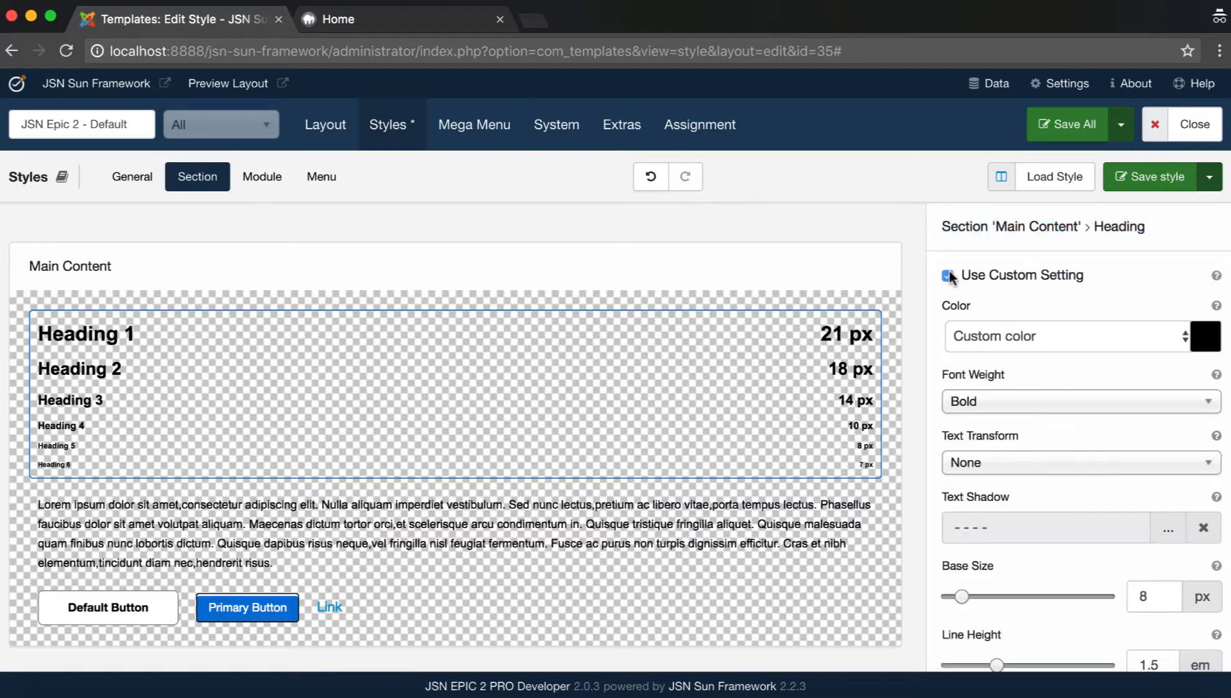
{"action": "left_click", "coordinate": [1068, 336]}
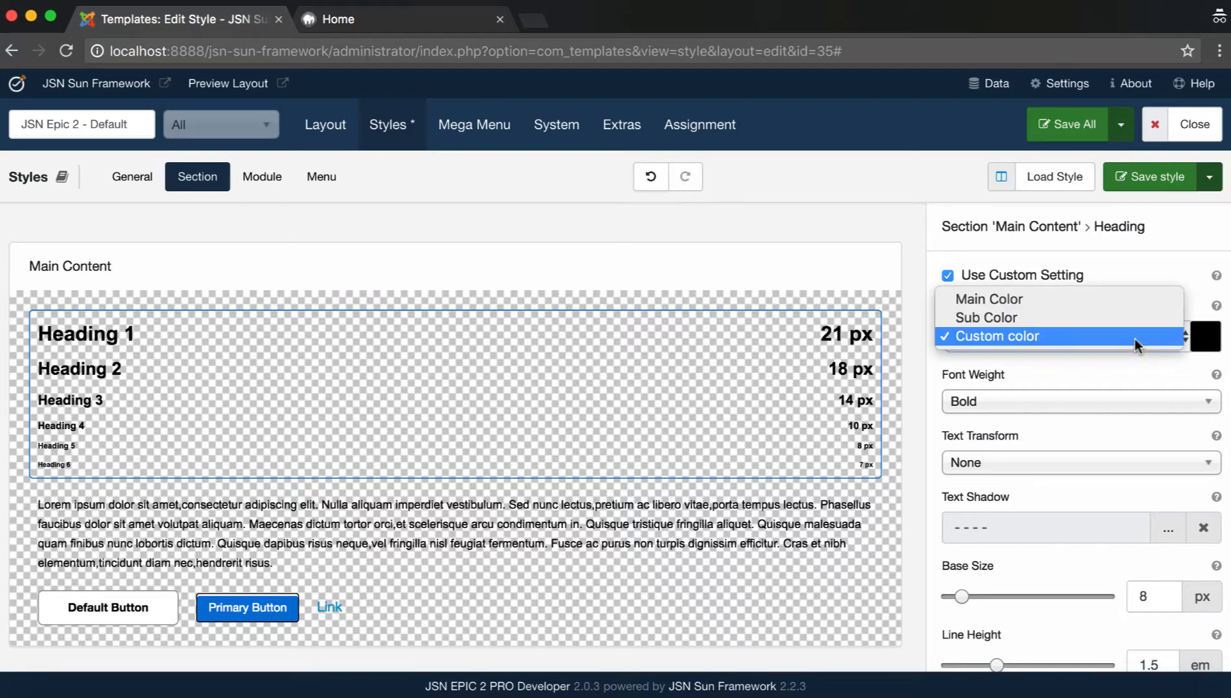
{"action": "left_click", "coordinate": [990, 299]}
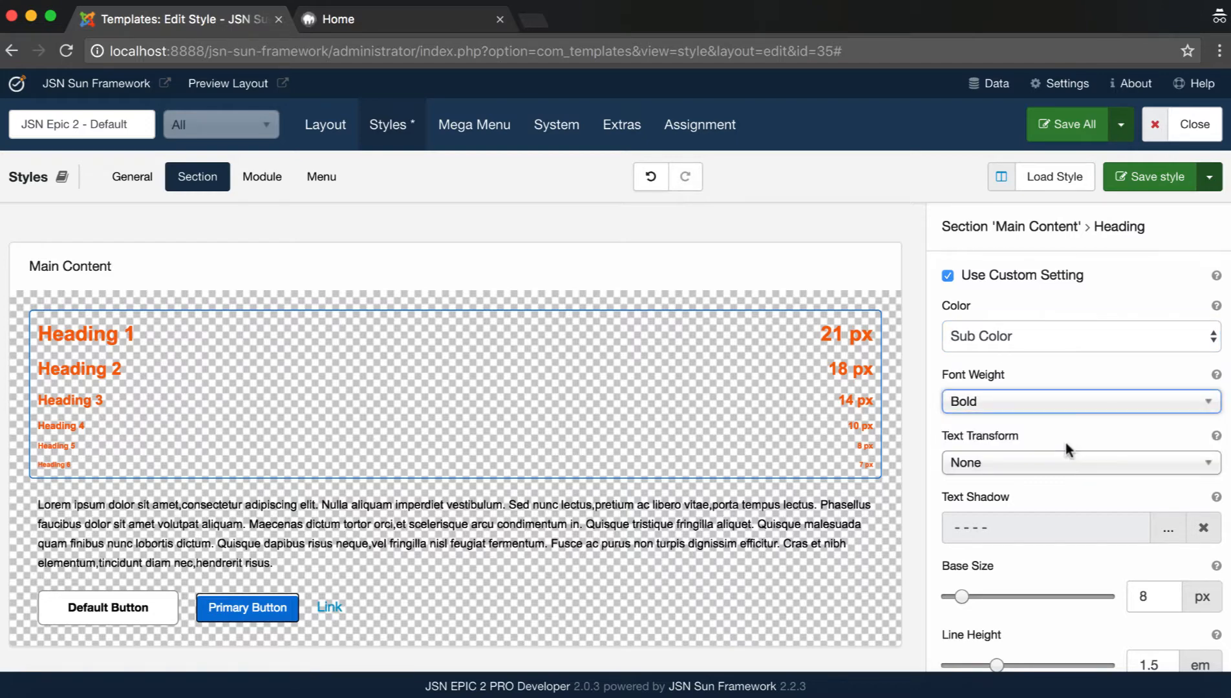
- Set heading Text Transform to Uppercase after trying Capitalize and Lowercase
{"action": "left_click", "coordinate": [1080, 461]}
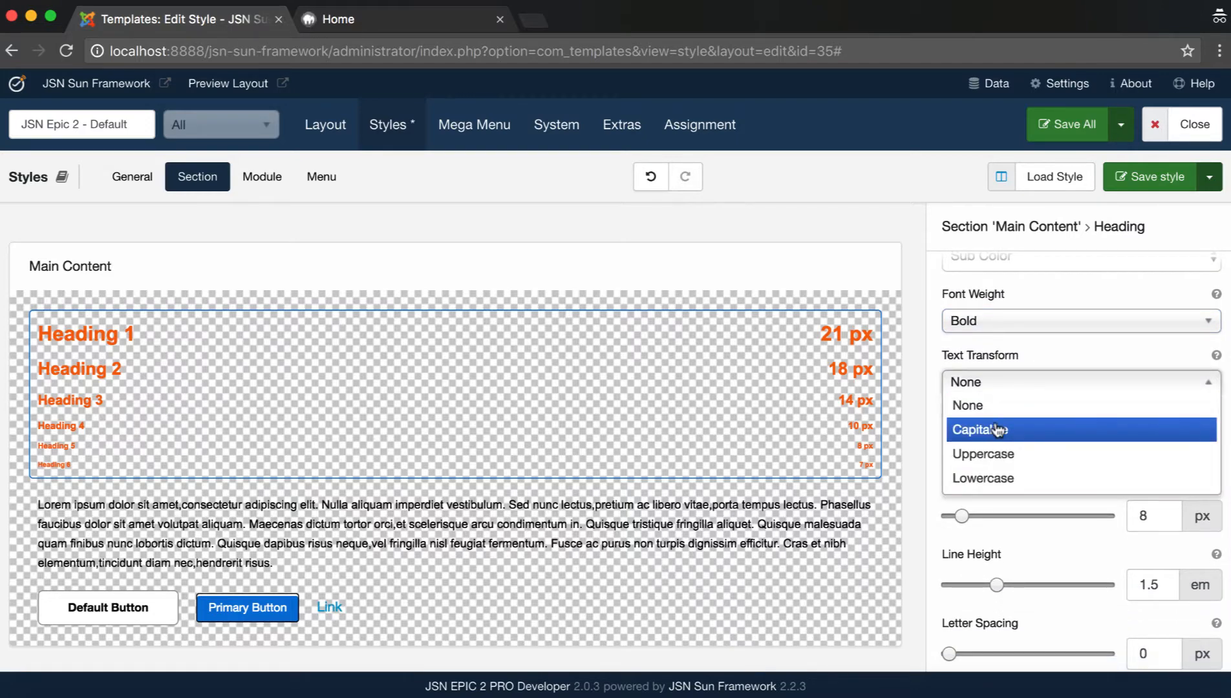
{"action": "left_click", "coordinate": [980, 429]}
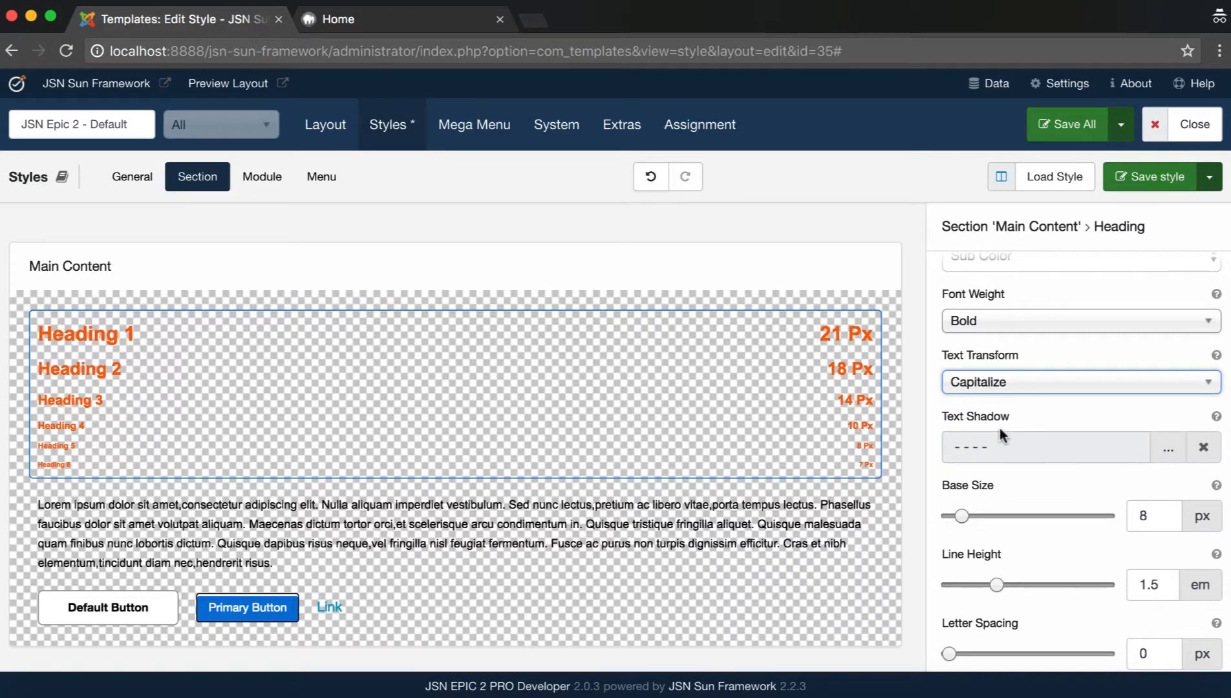
{"action": "left_click", "coordinate": [1079, 381]}
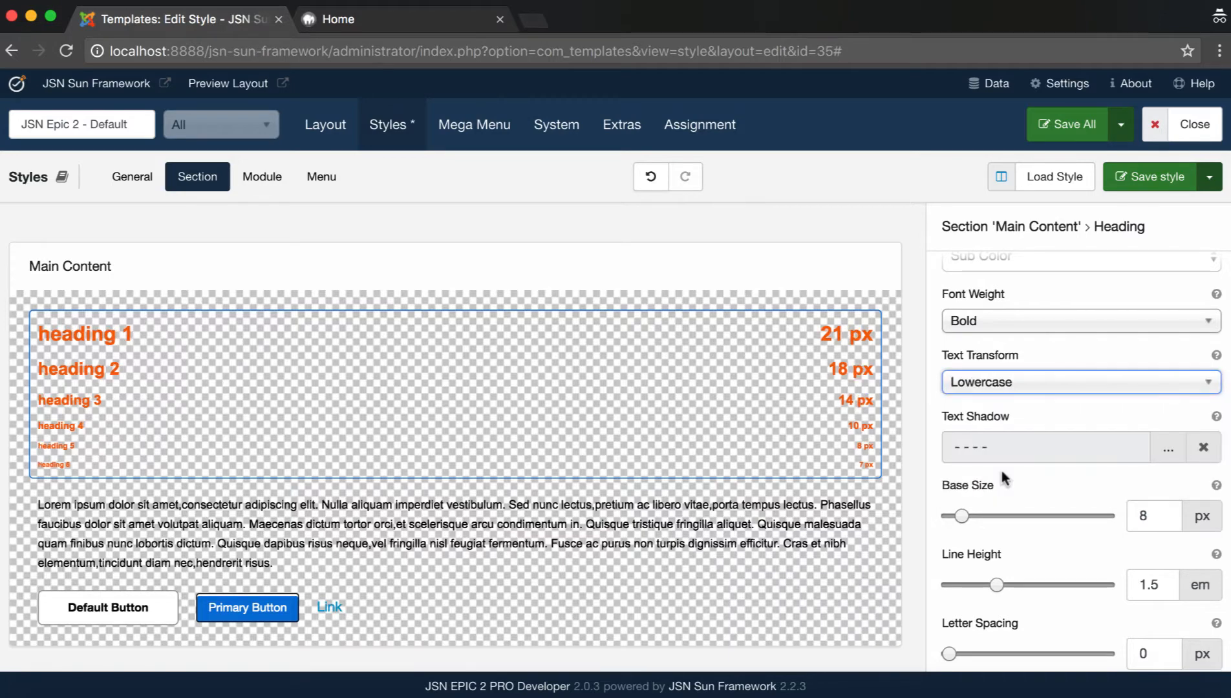
{"action": "left_click", "coordinate": [1080, 381]}
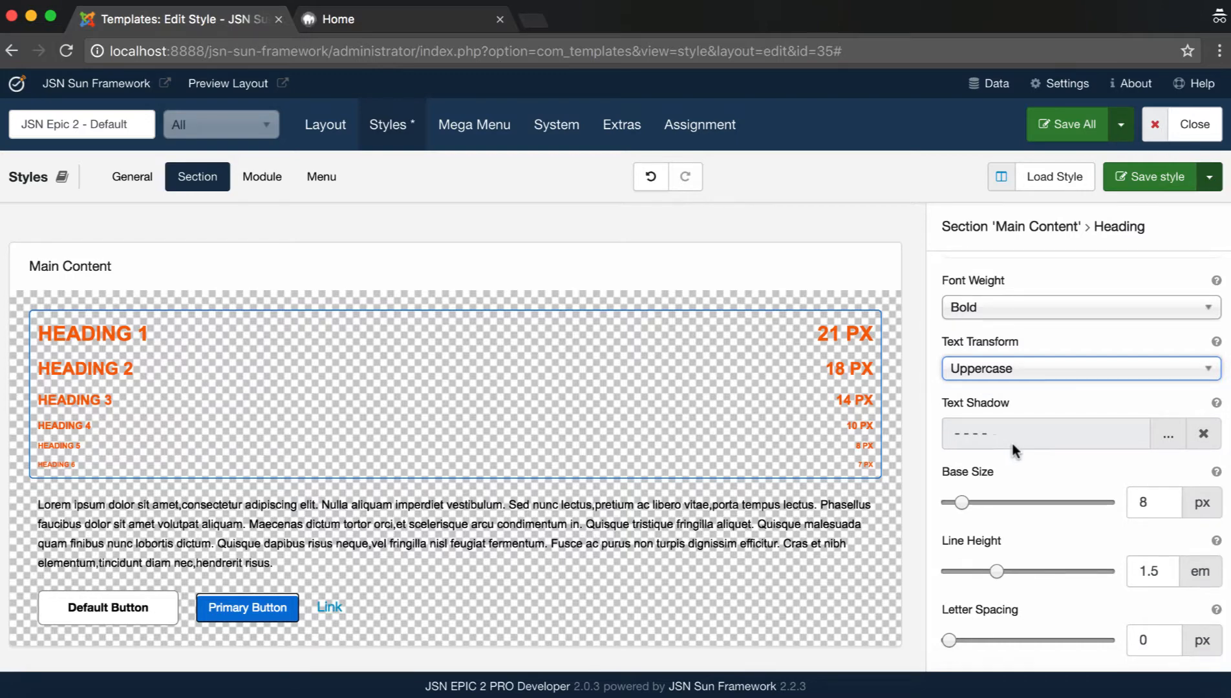
{"action": "mouse_move", "coordinate": [1216, 472]}
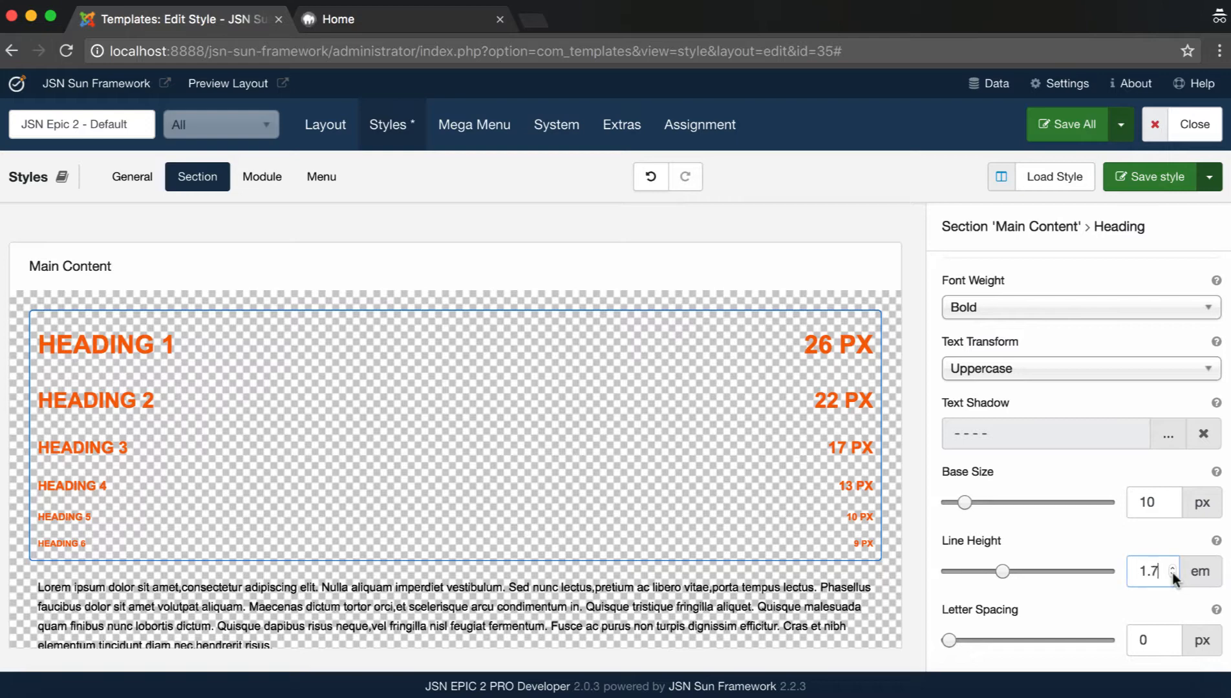
- Set heading line height 1.6 em and letter spacing 1 px, then Save All
{"action": "left_click", "coordinate": [1173, 577]}
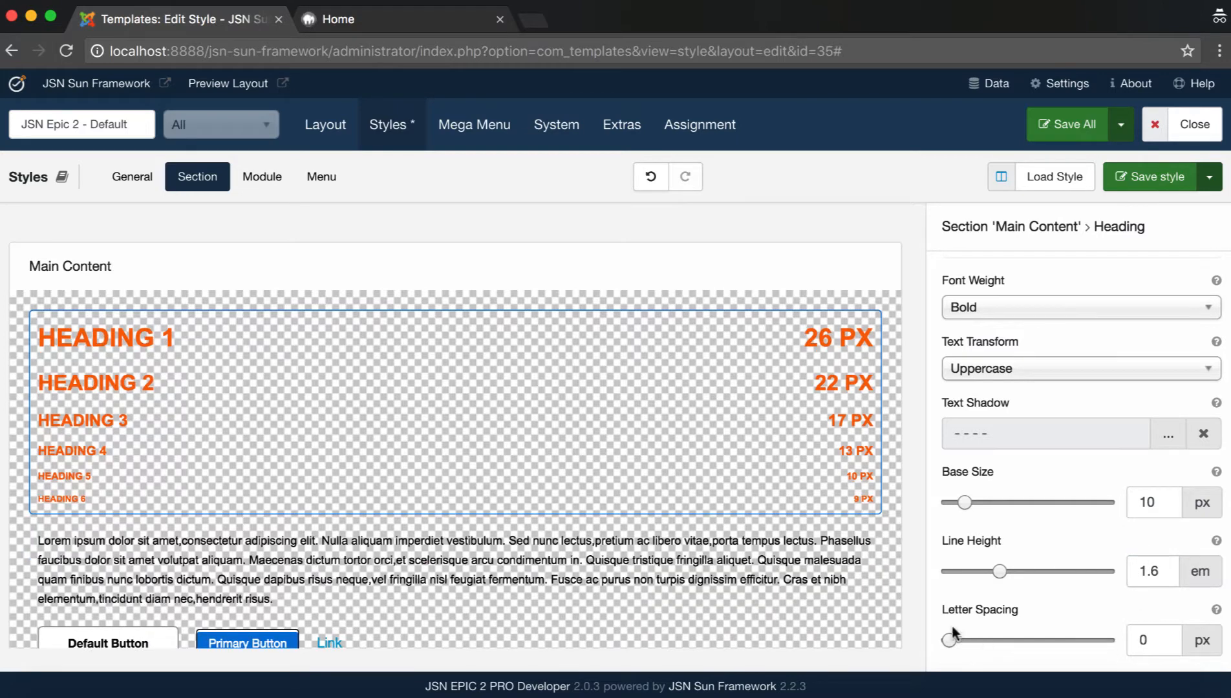
{"action": "type", "text": "4"}
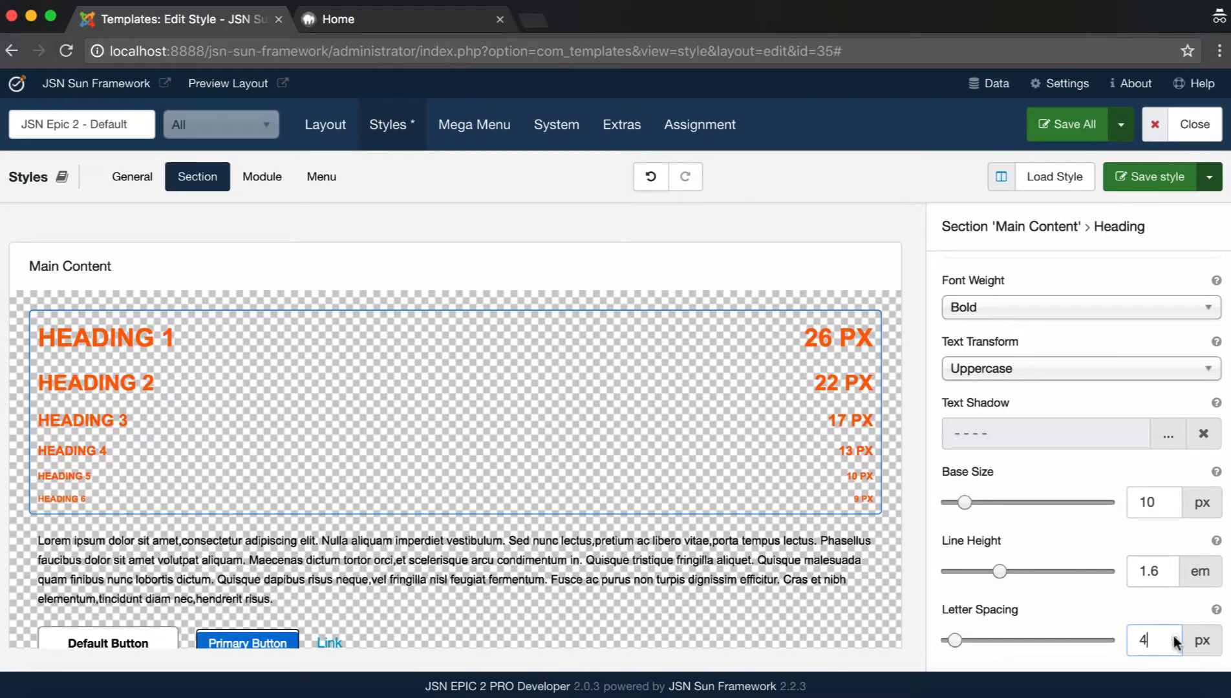
{"action": "left_click", "coordinate": [1176, 636]}
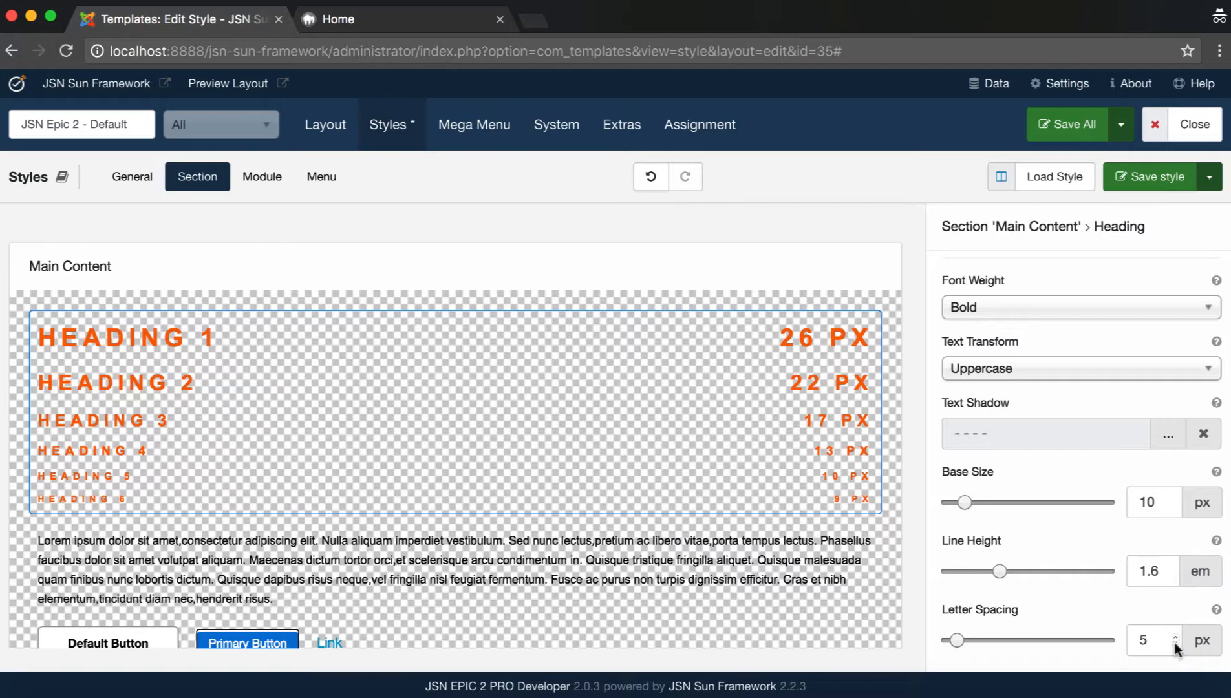
{"action": "left_click", "coordinate": [1176, 645]}
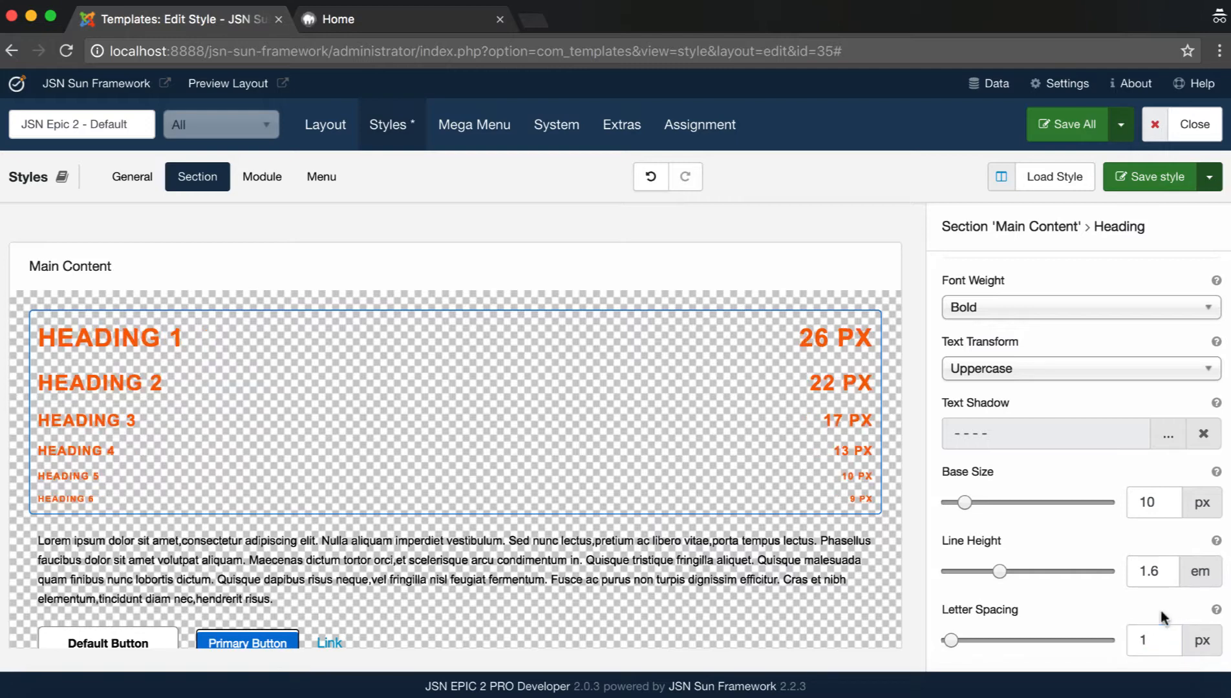
{"action": "left_click", "coordinate": [1070, 124]}
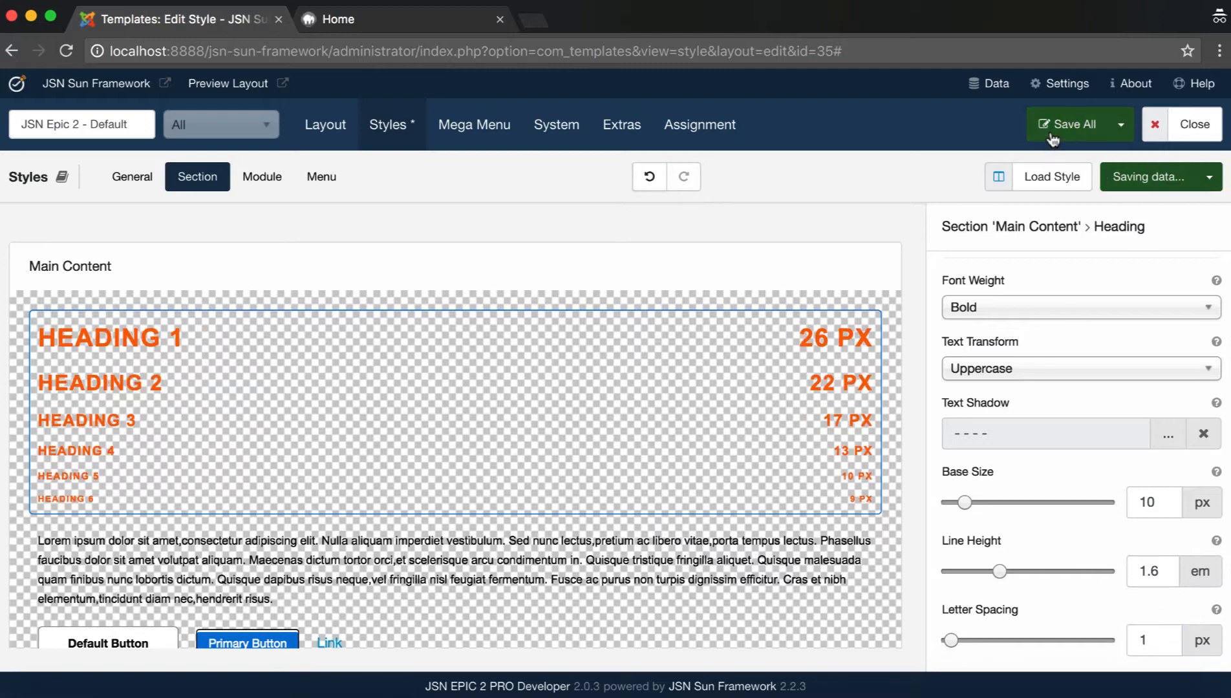
- Reload the JSN Epic 2 front page in the Home tab to check the saved styles
{"action": "left_click", "coordinate": [353, 19]}
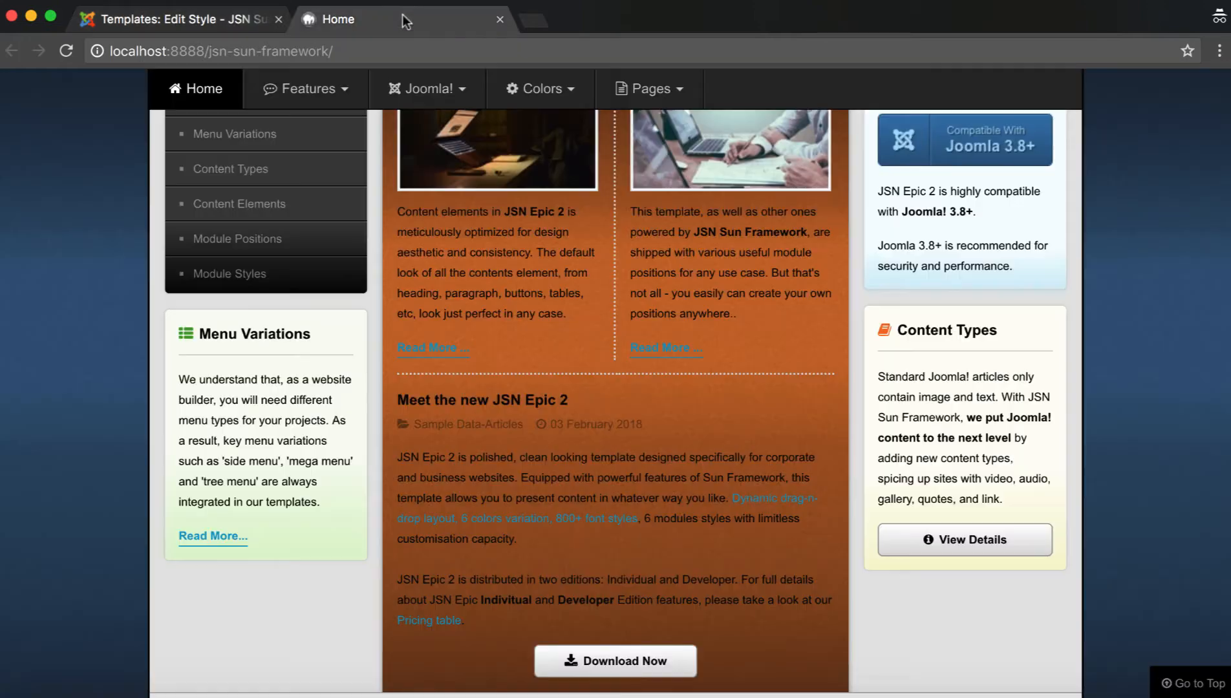
{"action": "left_click", "coordinate": [67, 51]}
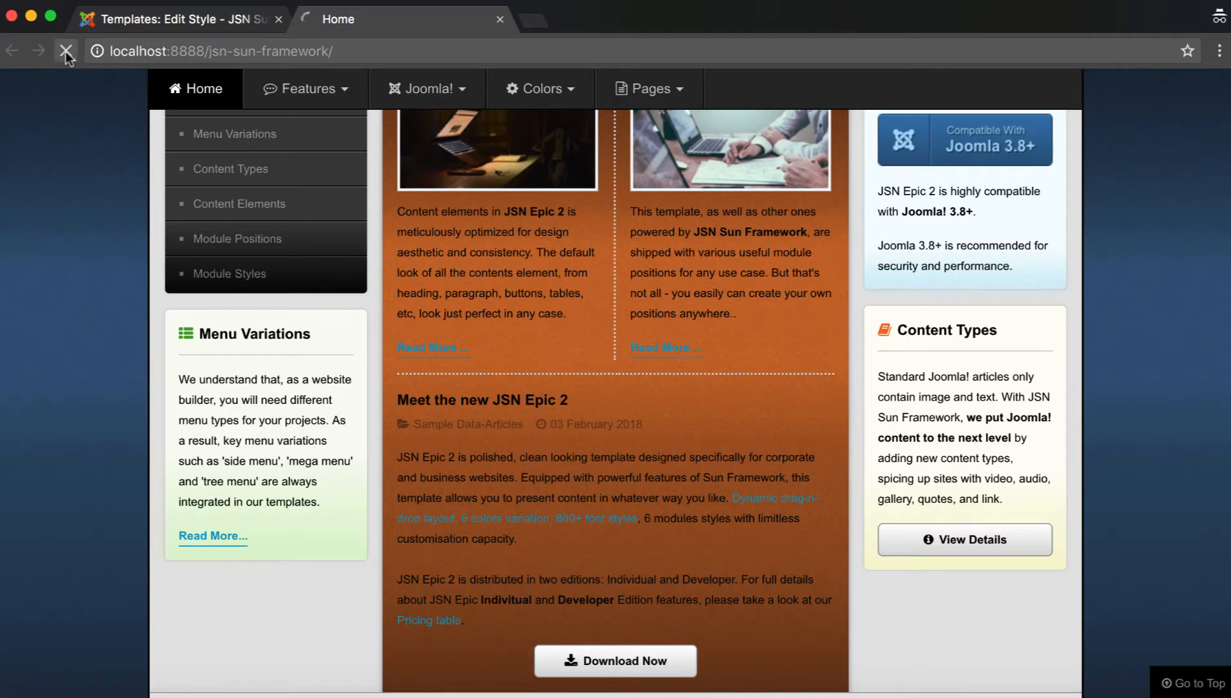
{"action": "left_click", "coordinate": [66, 51]}
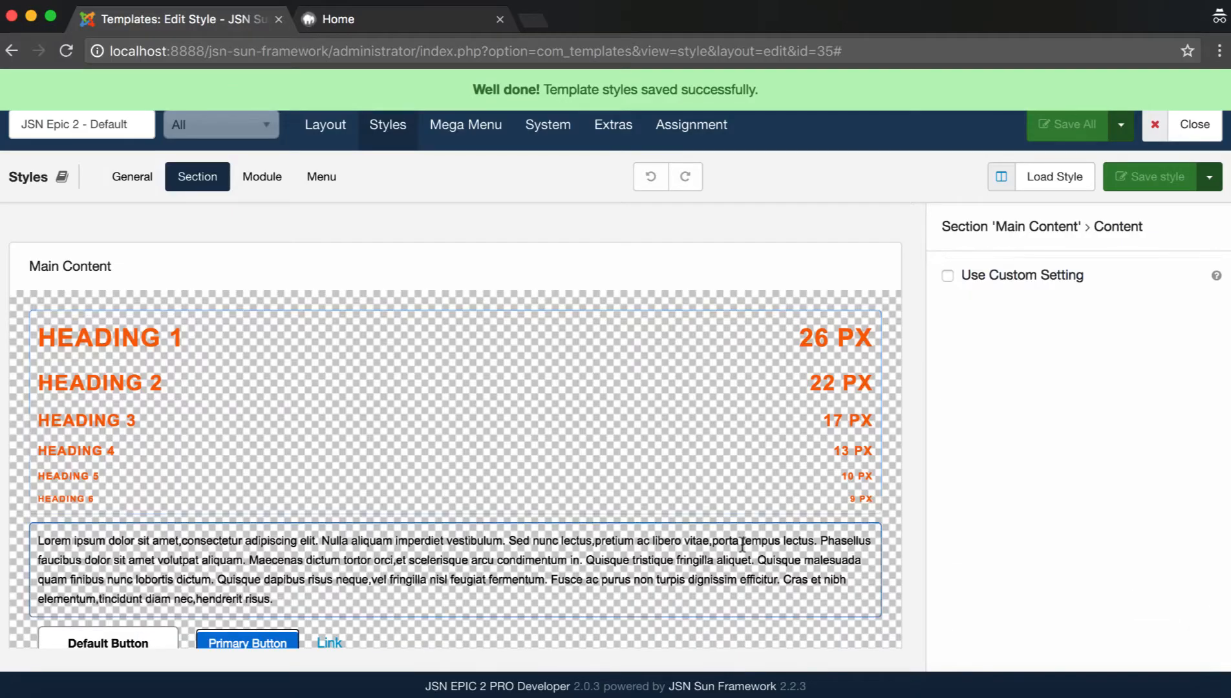
- Enable custom Content settings and colour body text light green #9beaa7
{"action": "scroll", "scroll_direction": "down", "scroll_amount": 3}
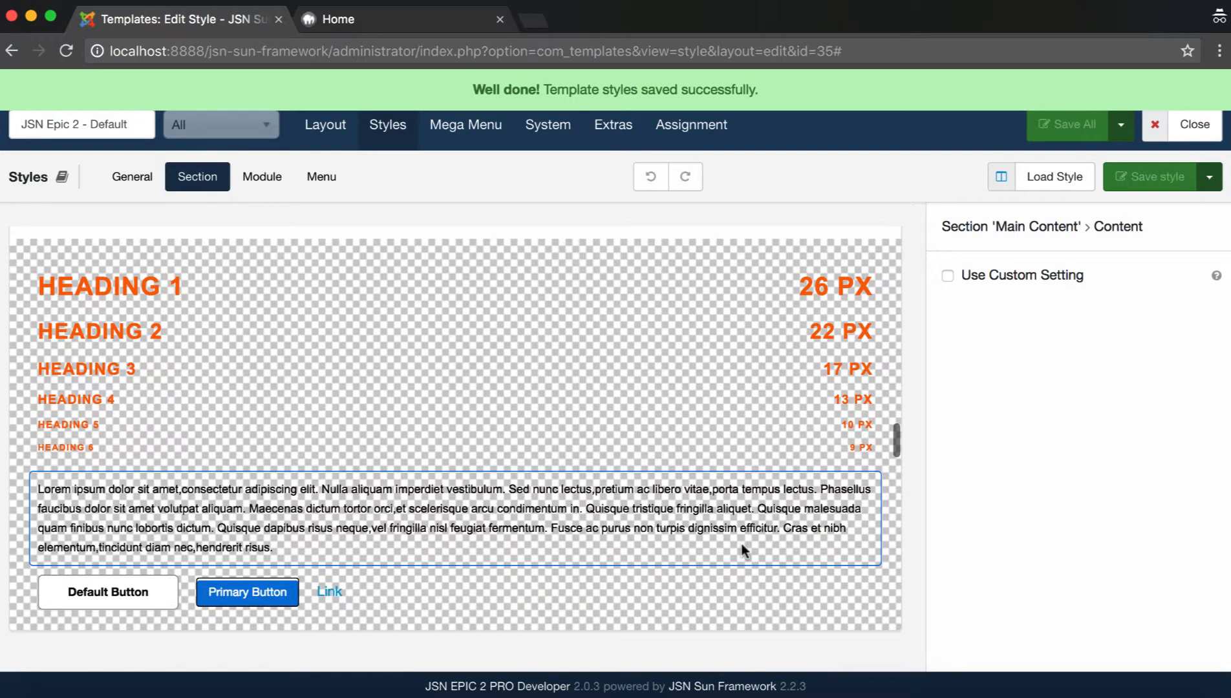
{"action": "left_click", "coordinate": [948, 275]}
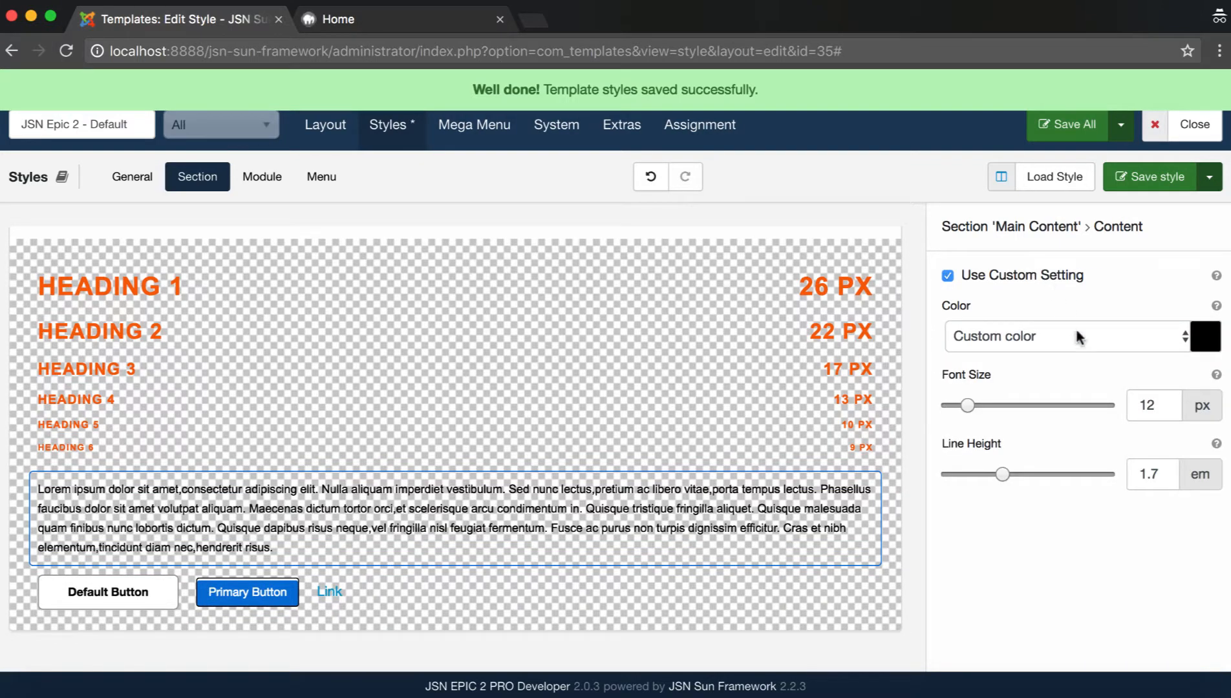
{"action": "left_click", "coordinate": [1204, 336]}
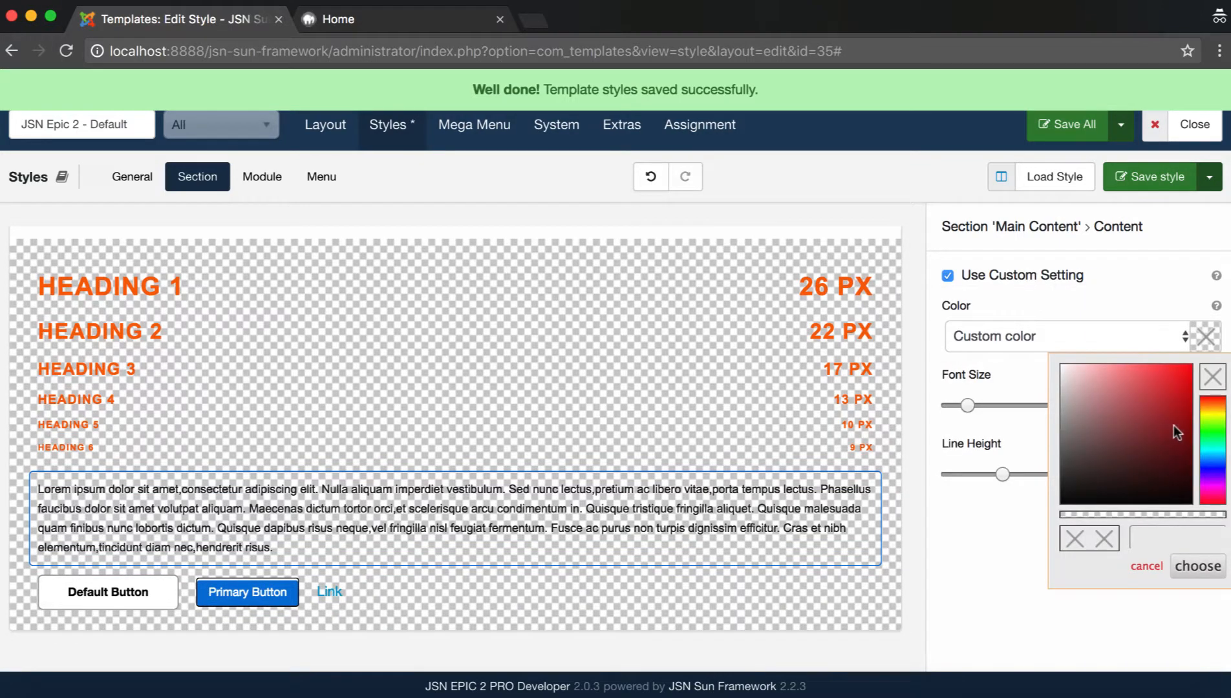
{"action": "left_click", "coordinate": [1210, 397]}
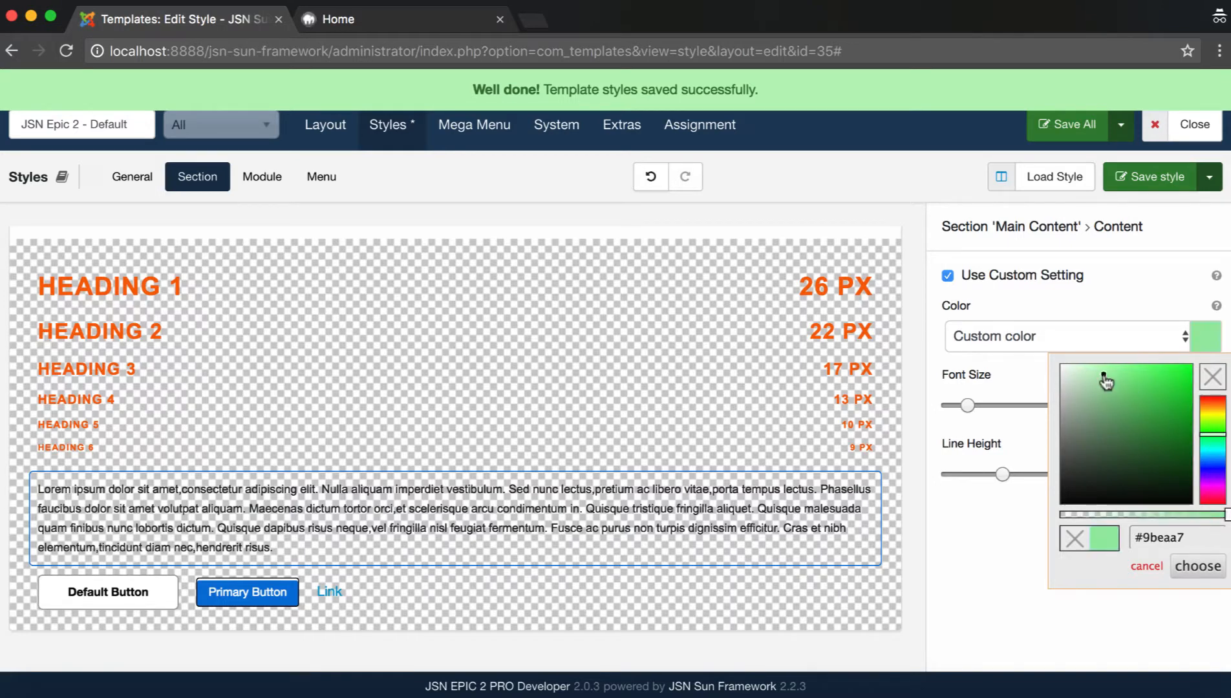
{"action": "left_click", "coordinate": [1196, 565]}
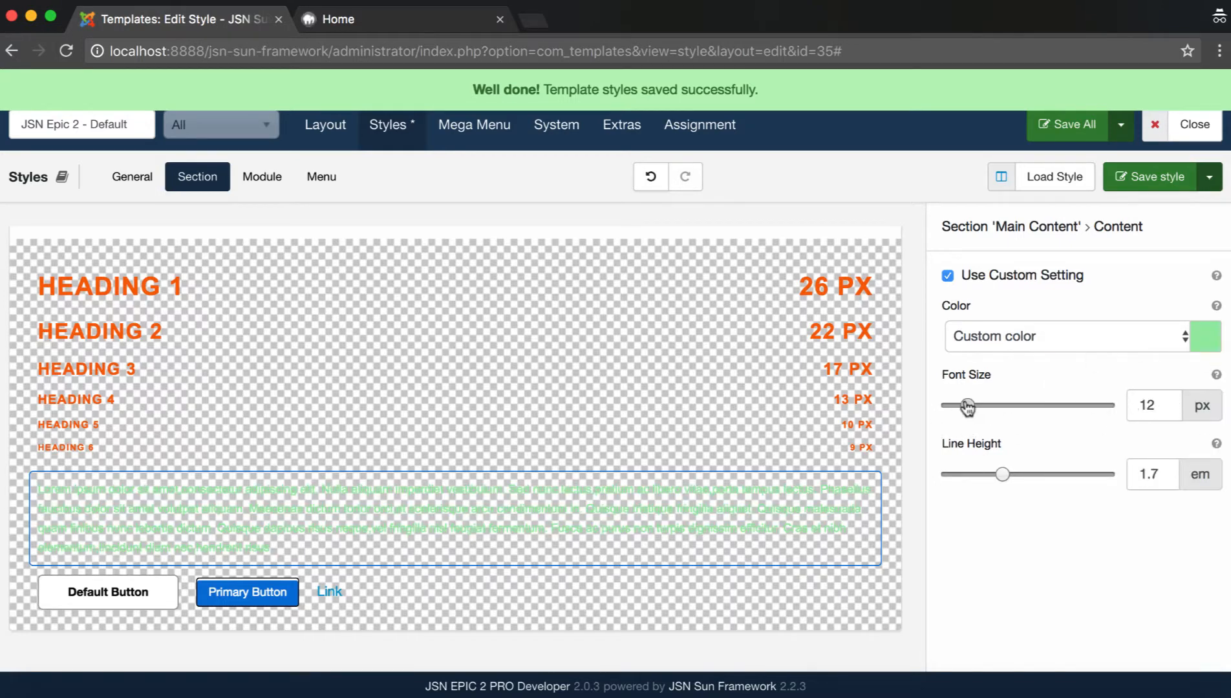
- Set body text font size 13 px and line height 1.7 em, then save the style
{"action": "left_click_drag", "start_coordinate": [966, 405], "coordinate": [974, 405]}
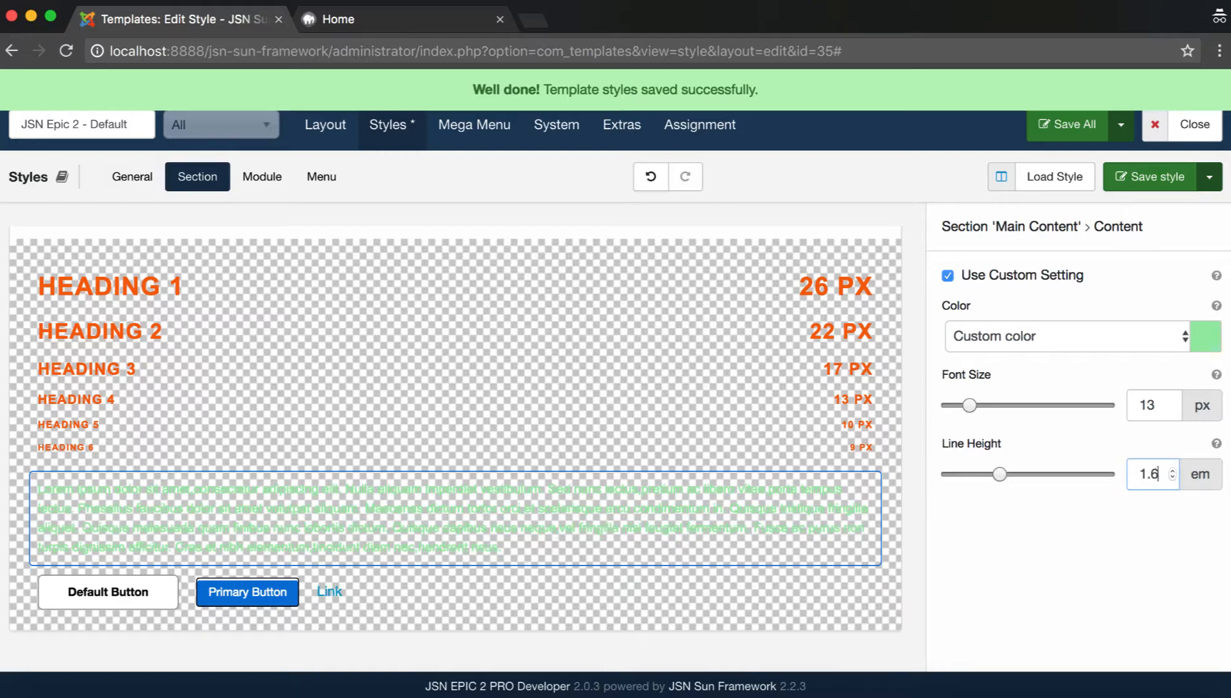
{"action": "left_click", "coordinate": [1173, 469]}
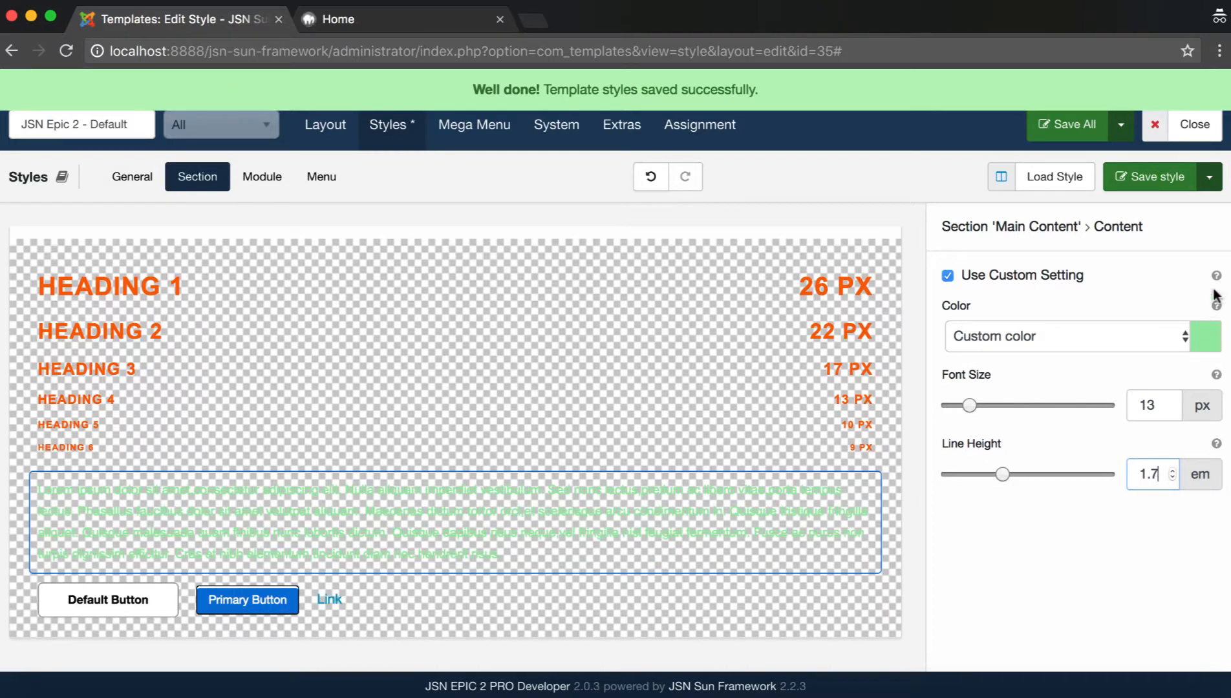
{"action": "left_click", "coordinate": [1151, 177]}
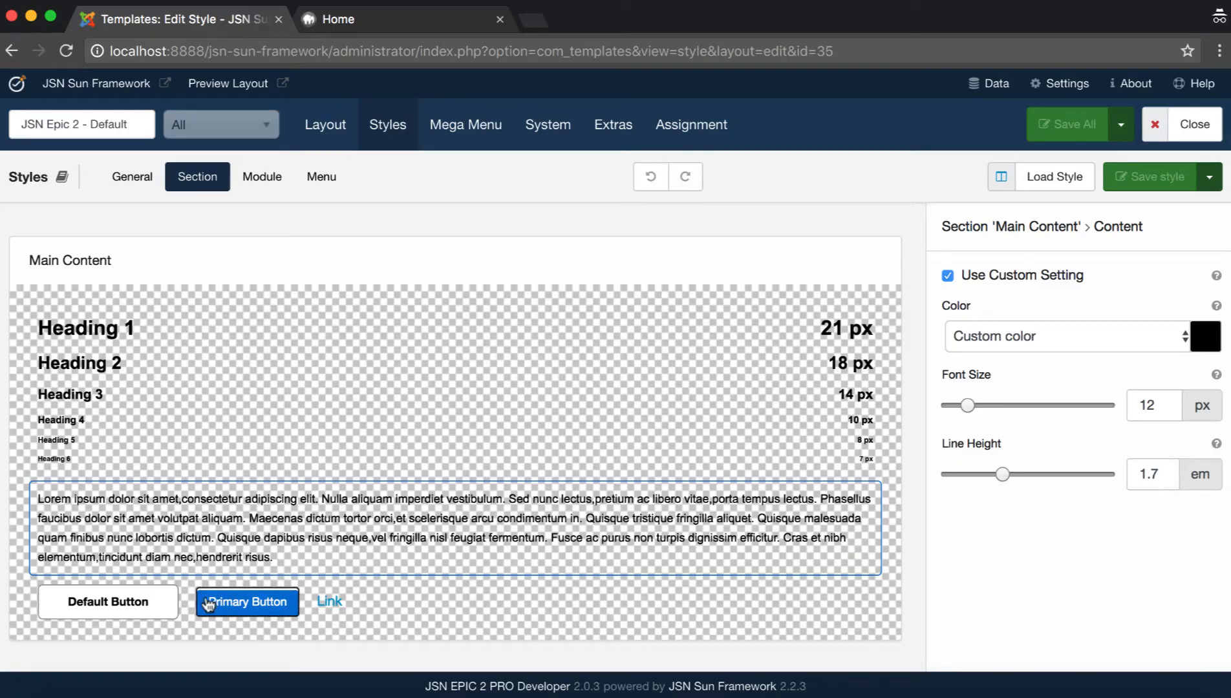
- Settle on the Default Button style settings and enable its custom setting
{"action": "left_click", "coordinate": [107, 602]}
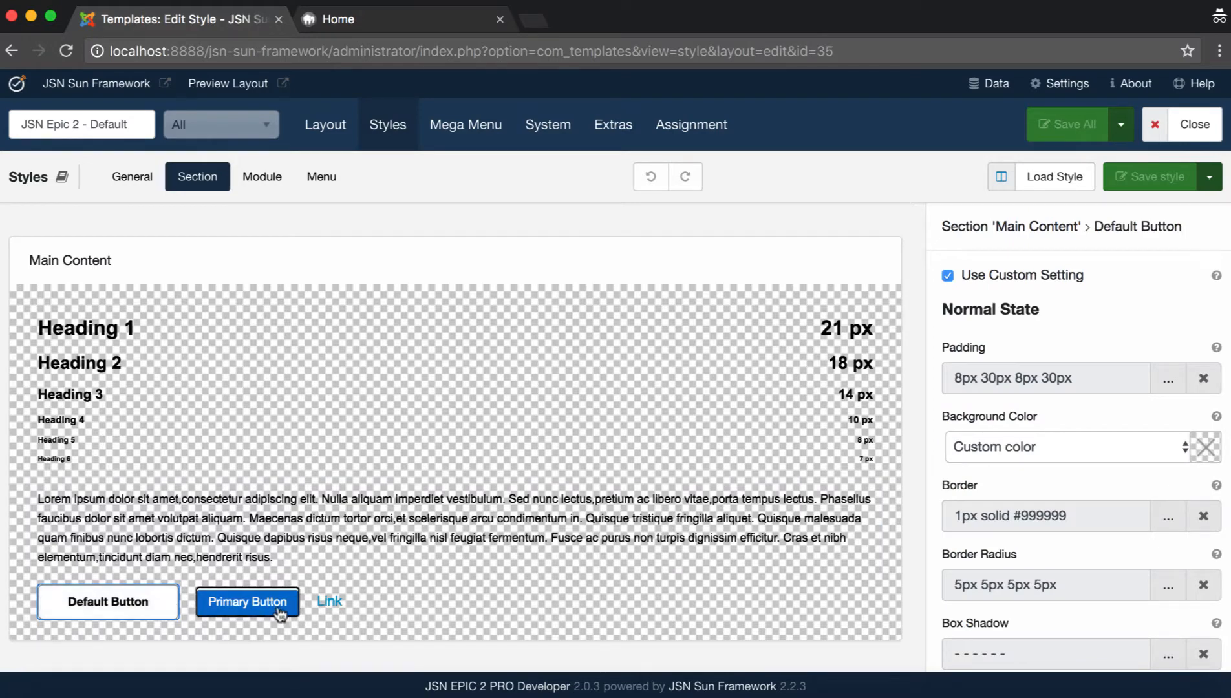
{"action": "left_click", "coordinate": [107, 601]}
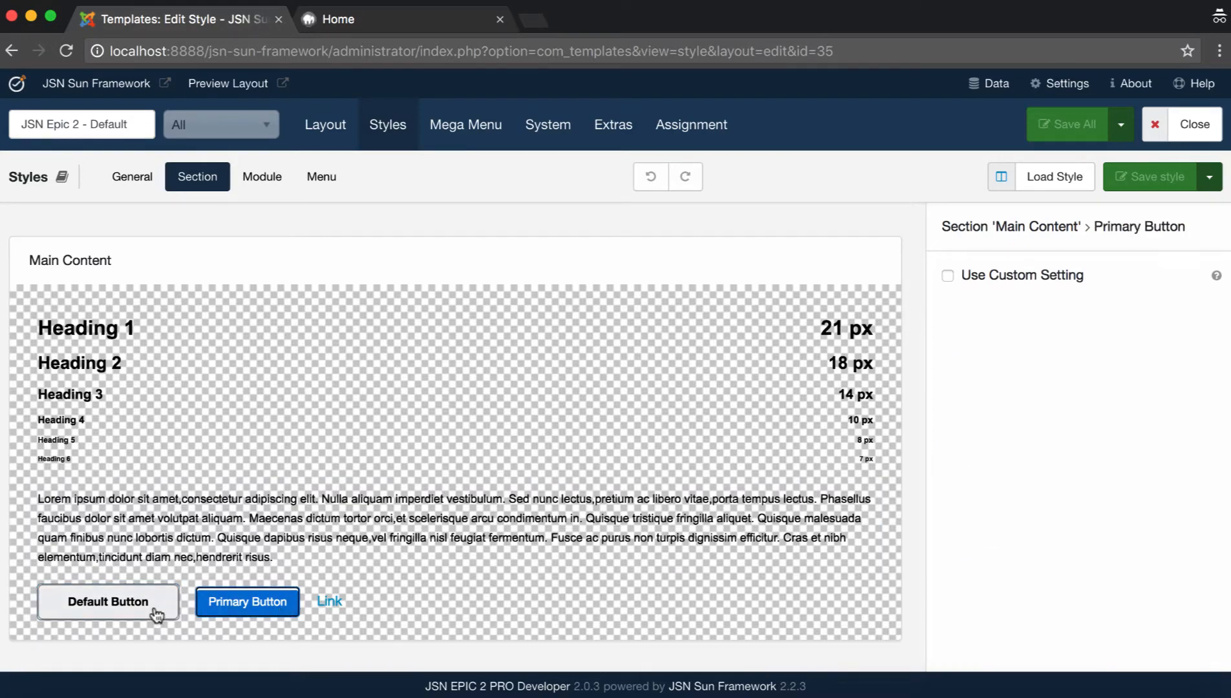
{"action": "left_click", "coordinate": [108, 601]}
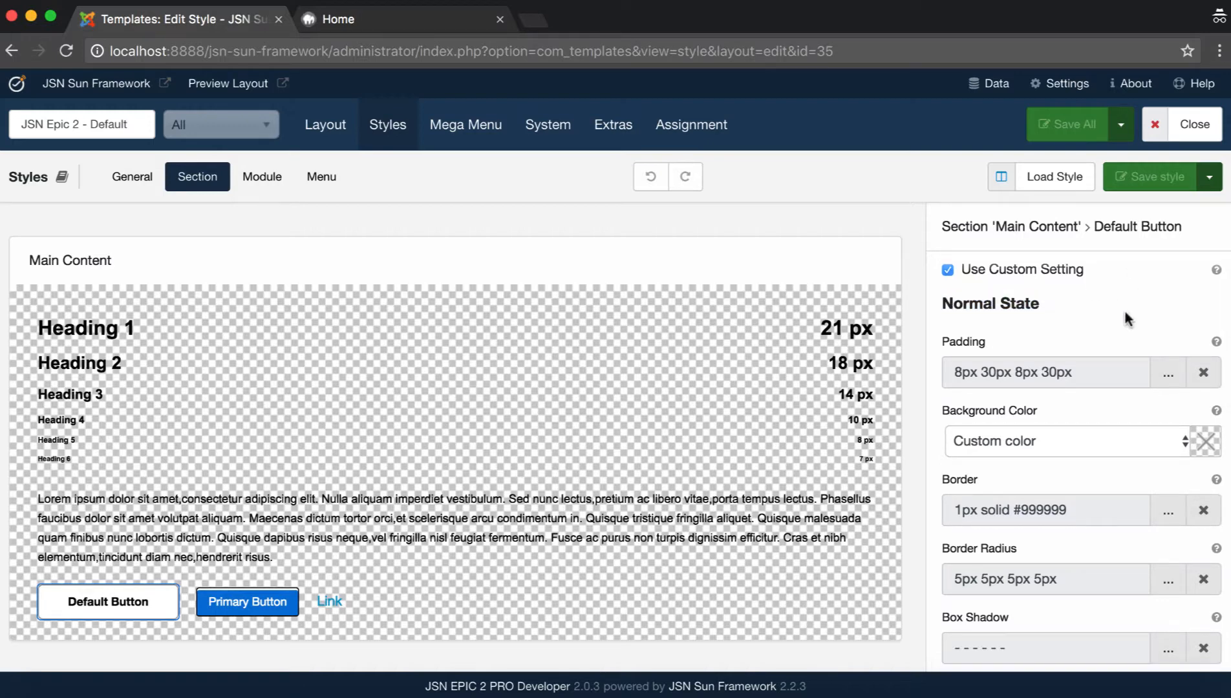
{"action": "scroll", "scroll_direction": "down", "scroll_amount": 3}
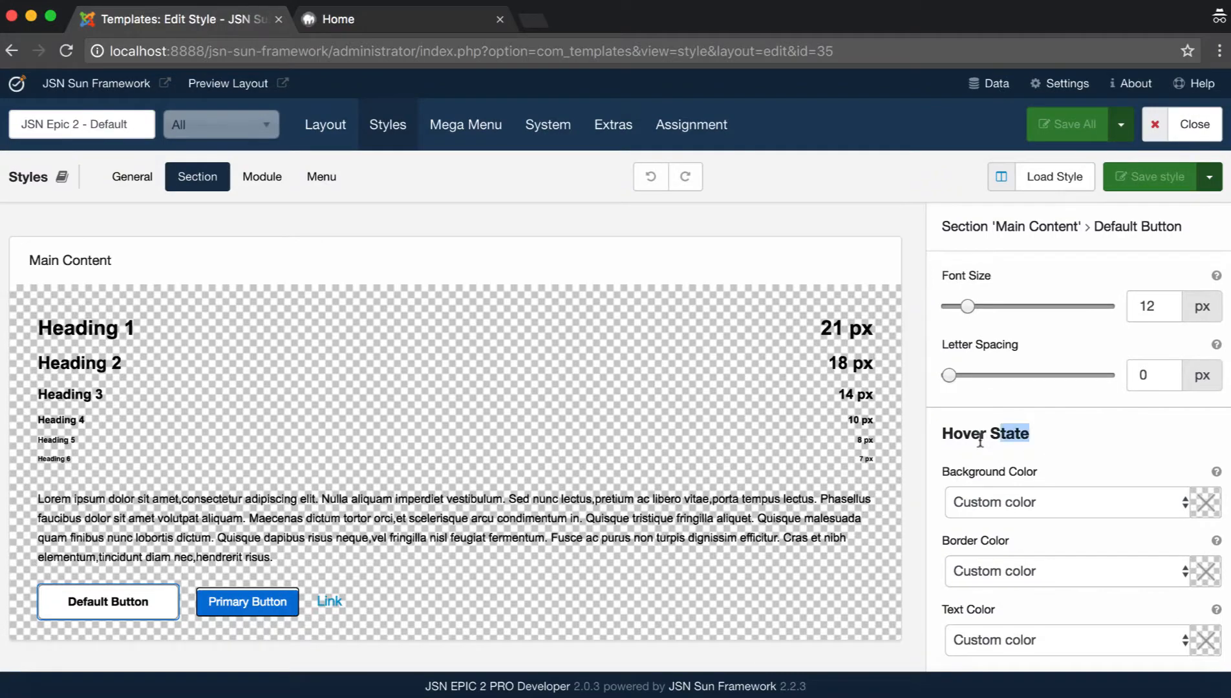
{"action": "left_click", "coordinate": [948, 275]}
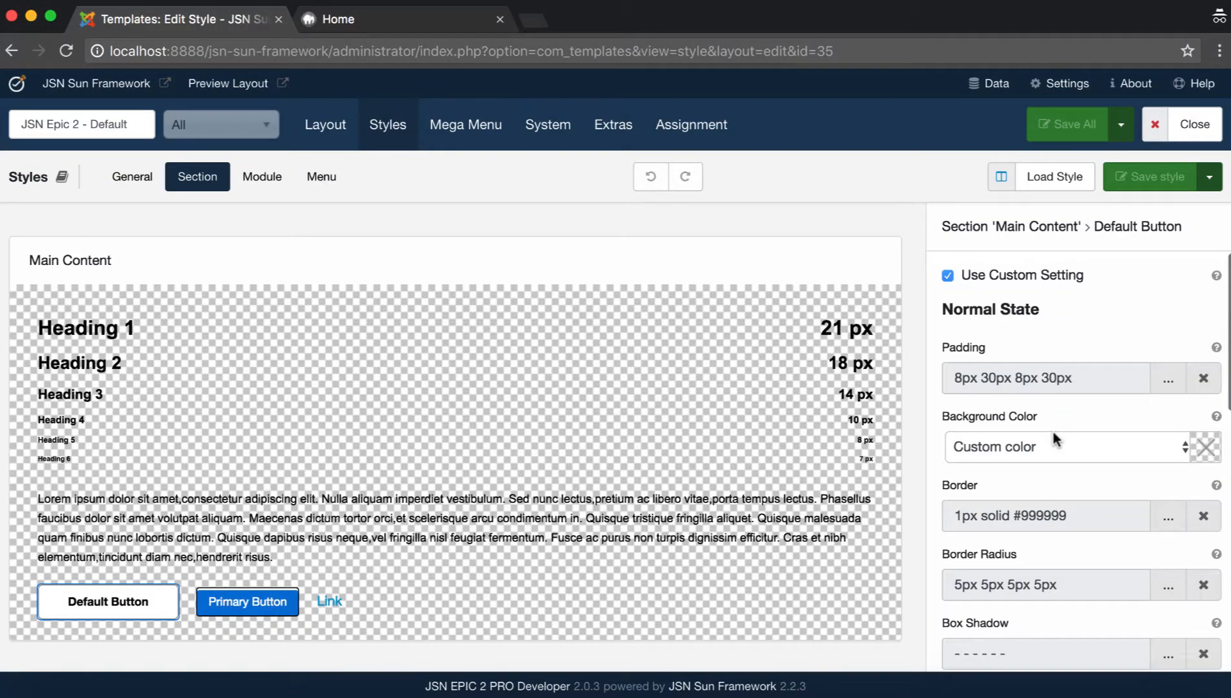
- Give the default button a custom orange background color #f8bd05
{"action": "left_click", "coordinate": [1061, 446]}
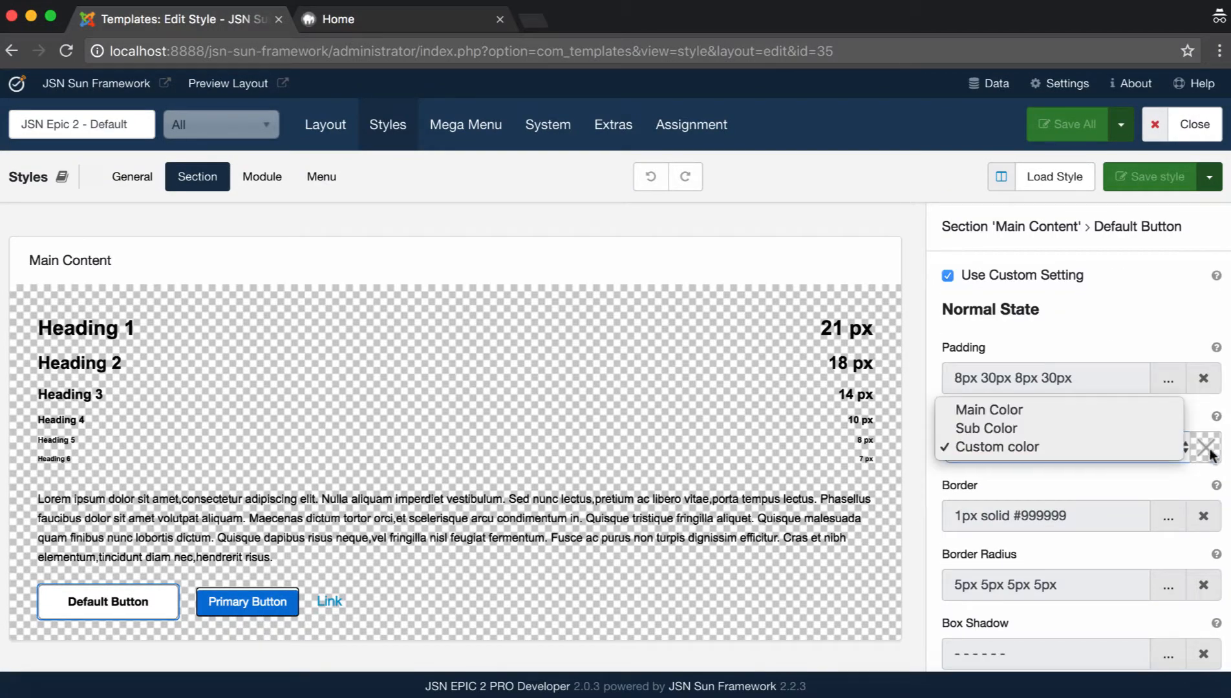
{"action": "left_click", "coordinate": [1016, 448]}
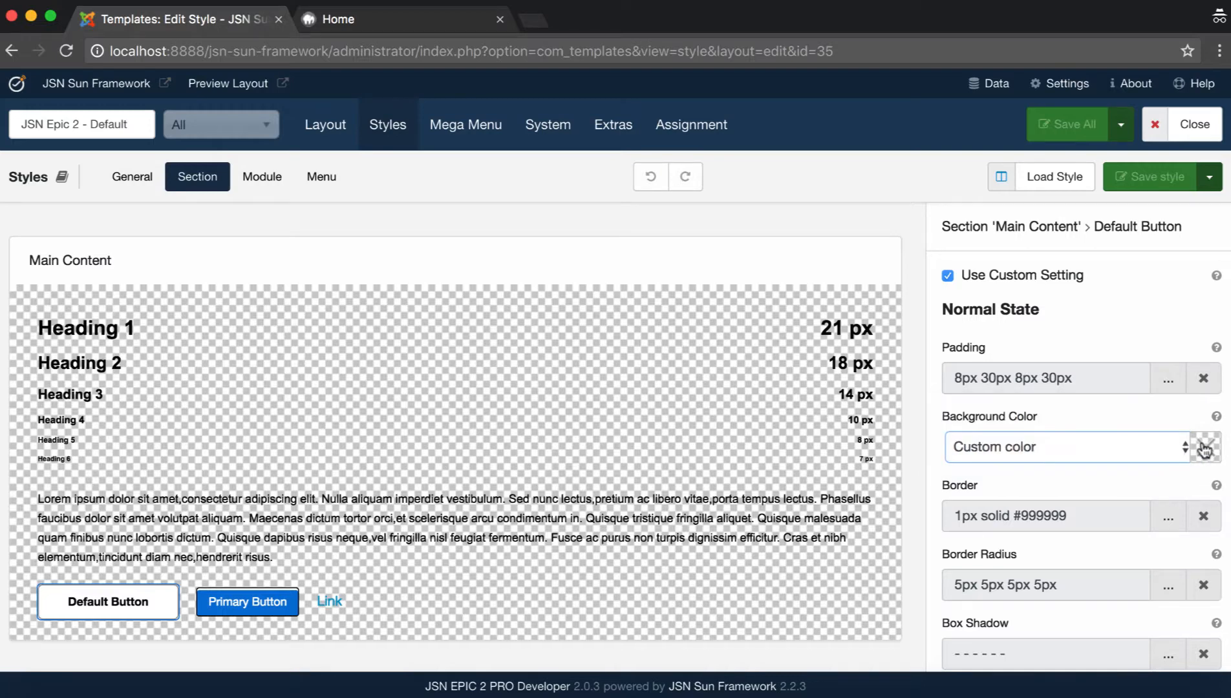
{"action": "left_click", "coordinate": [1207, 447]}
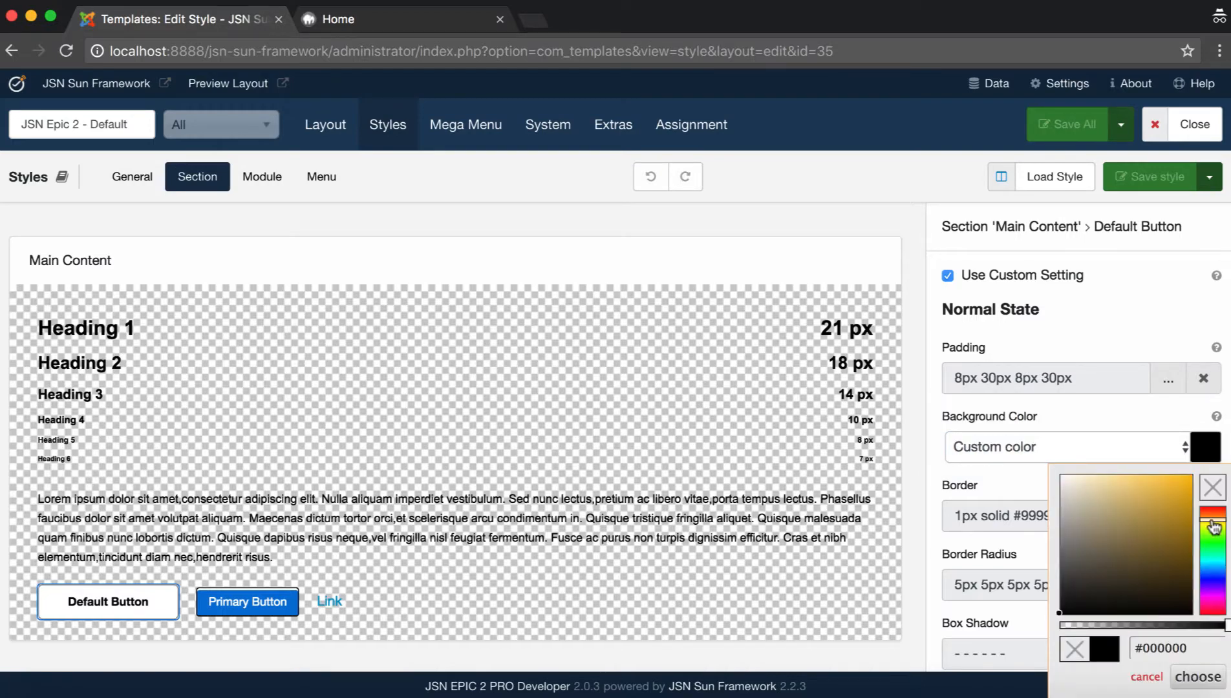
{"action": "left_click", "coordinate": [1190, 477]}
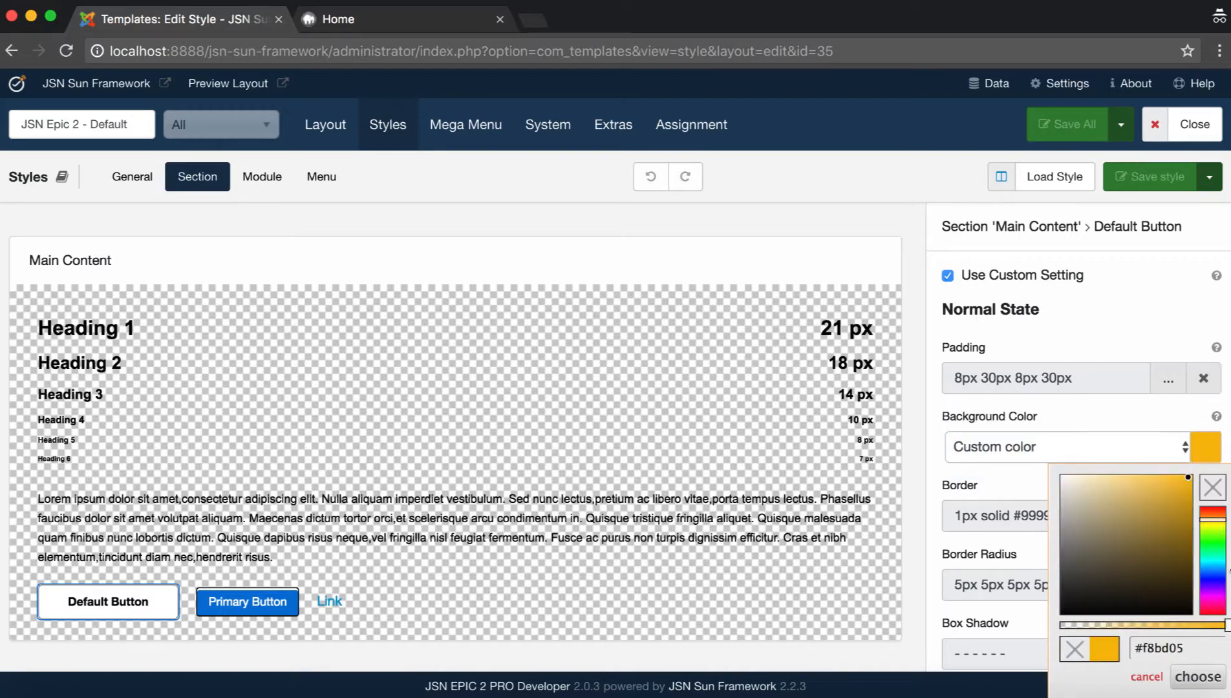
{"action": "left_click", "coordinate": [1197, 676]}
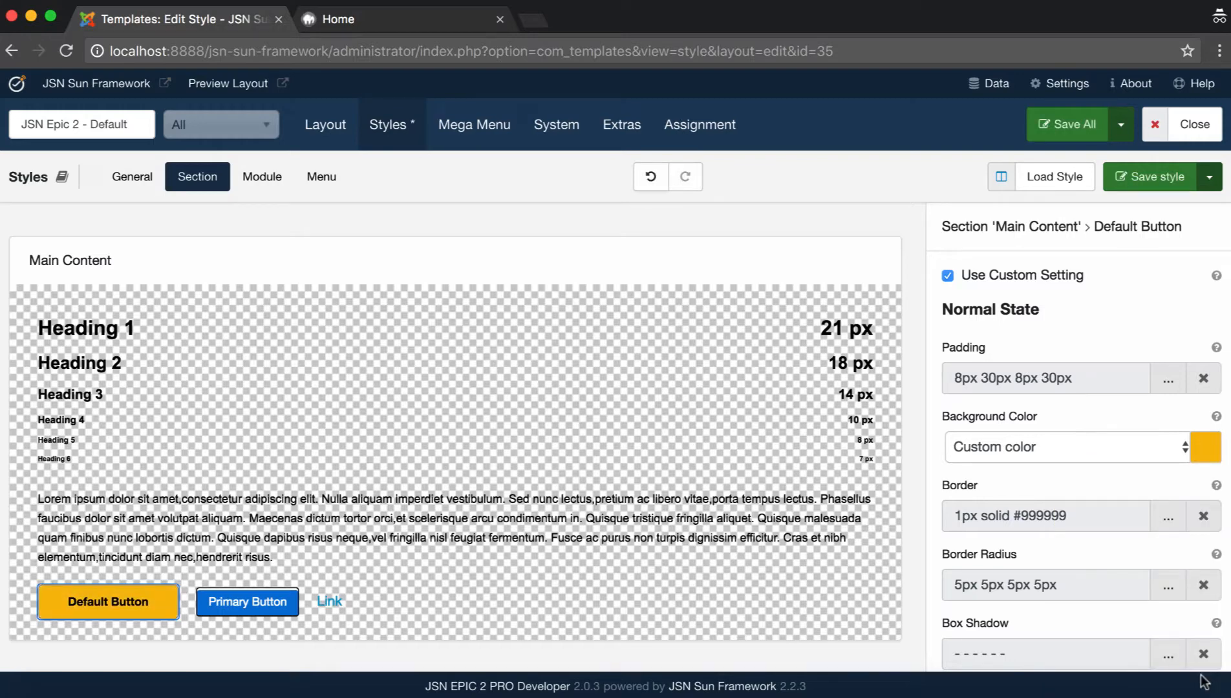
- Set the default button's hover background to yellow-green #e1ef46 and save
{"action": "scroll", "scroll_direction": "down", "scroll_amount": 3}
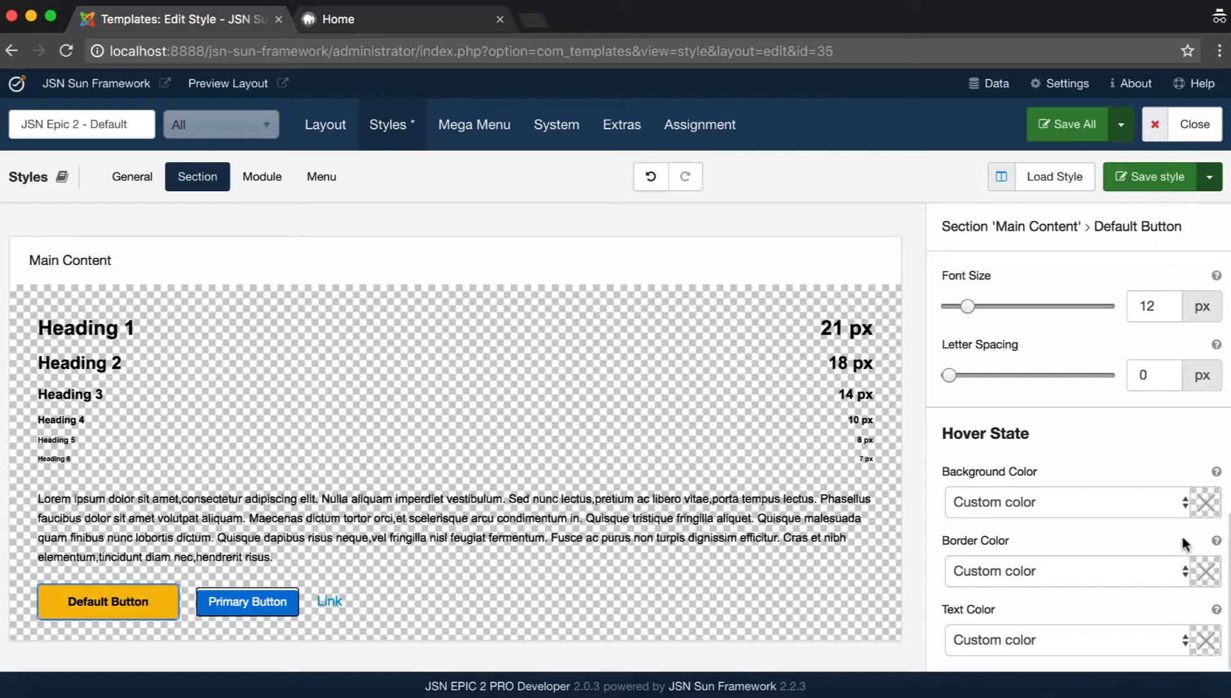
{"action": "left_click", "coordinate": [1210, 503]}
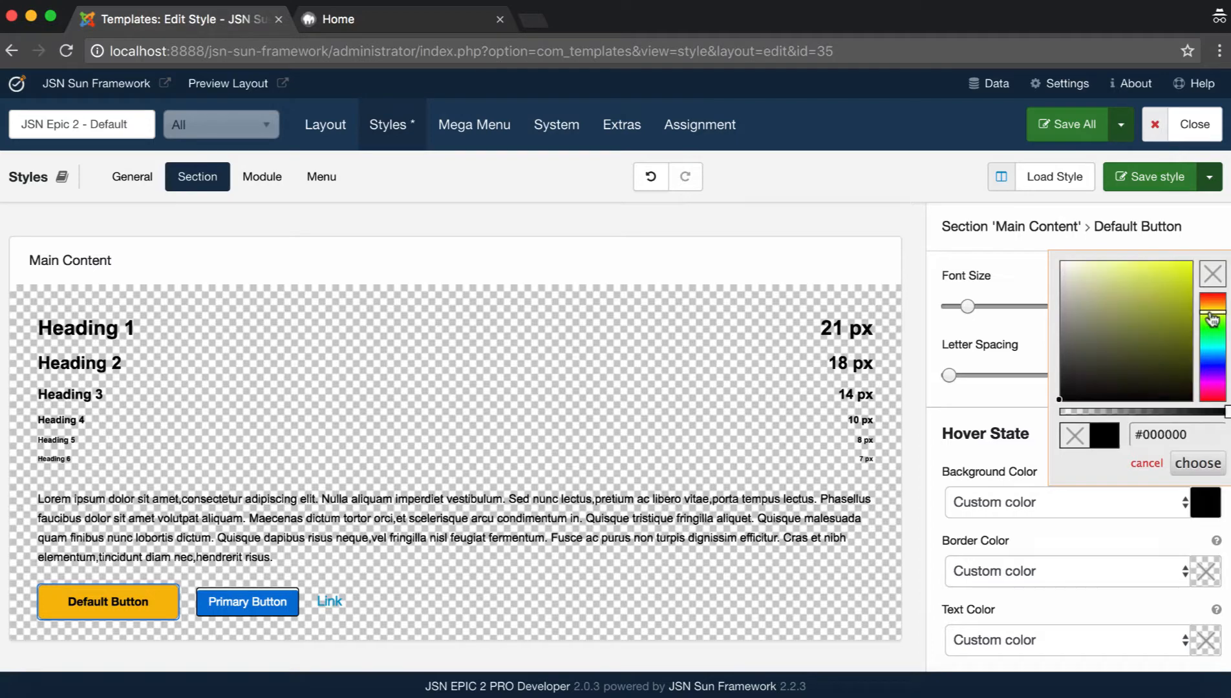
{"action": "left_click", "coordinate": [1153, 269]}
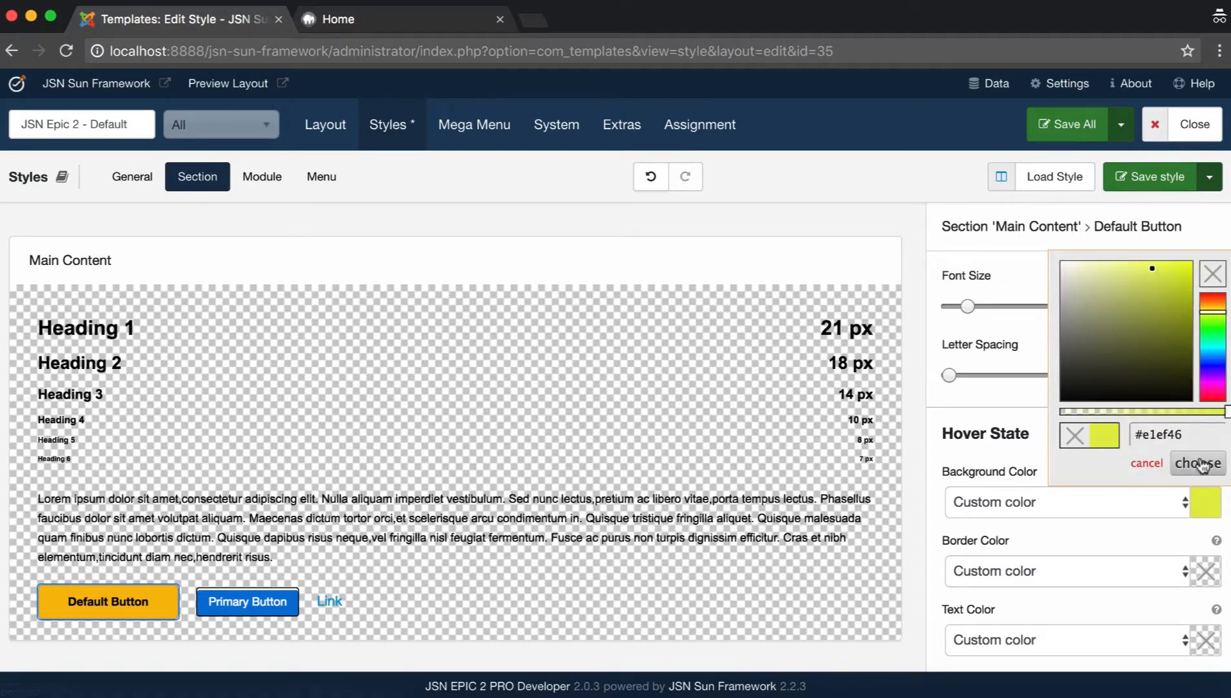
{"action": "left_click", "coordinate": [1199, 463]}
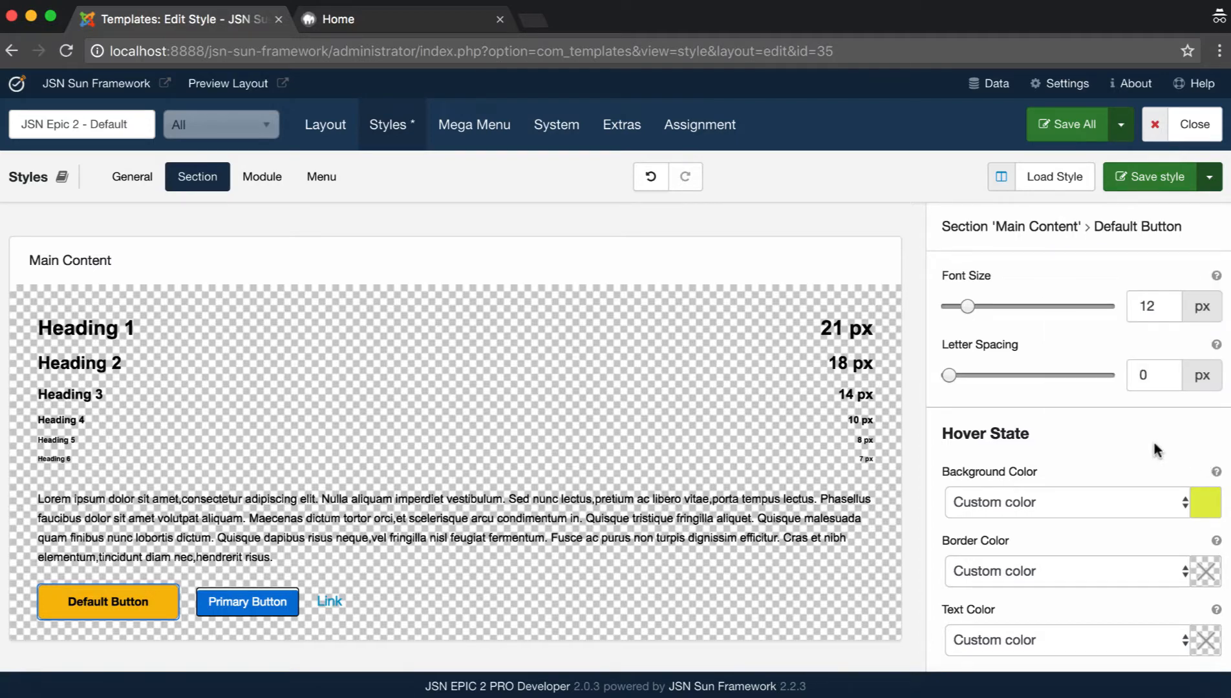
{"action": "left_click", "coordinate": [1149, 177]}
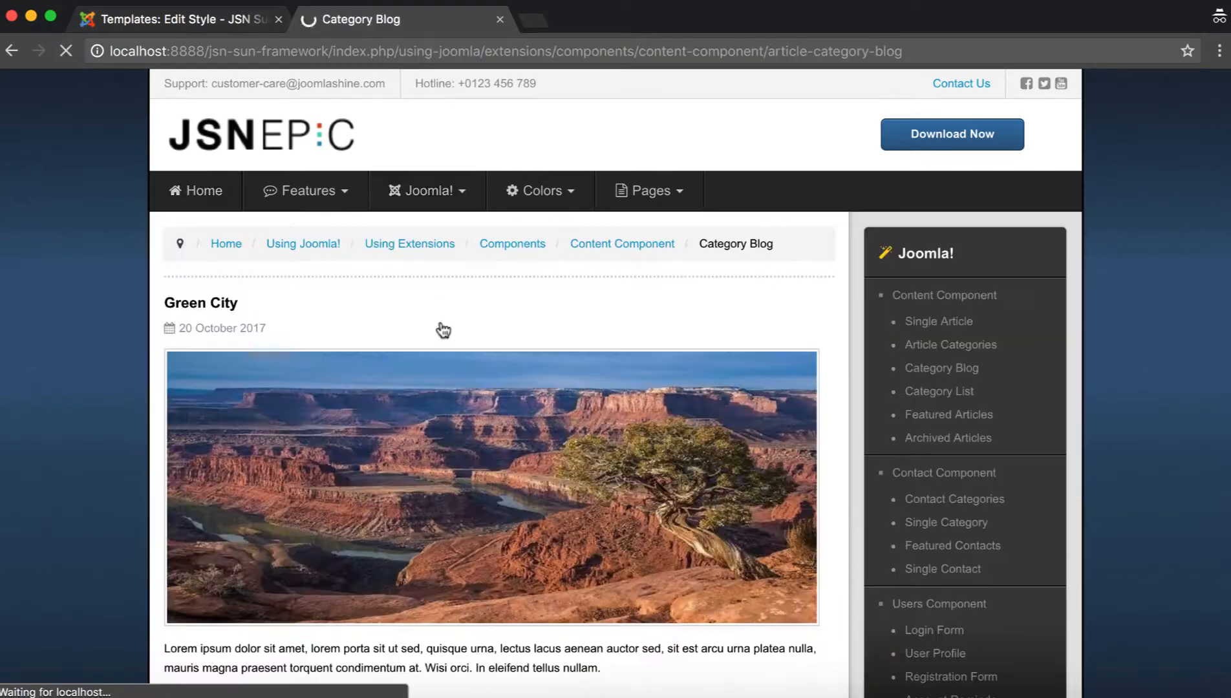
- Confirm the Category Blog shows orange Read more buttons, then return to the style editor
{"action": "scroll", "scroll_direction": "down", "scroll_amount": 3}
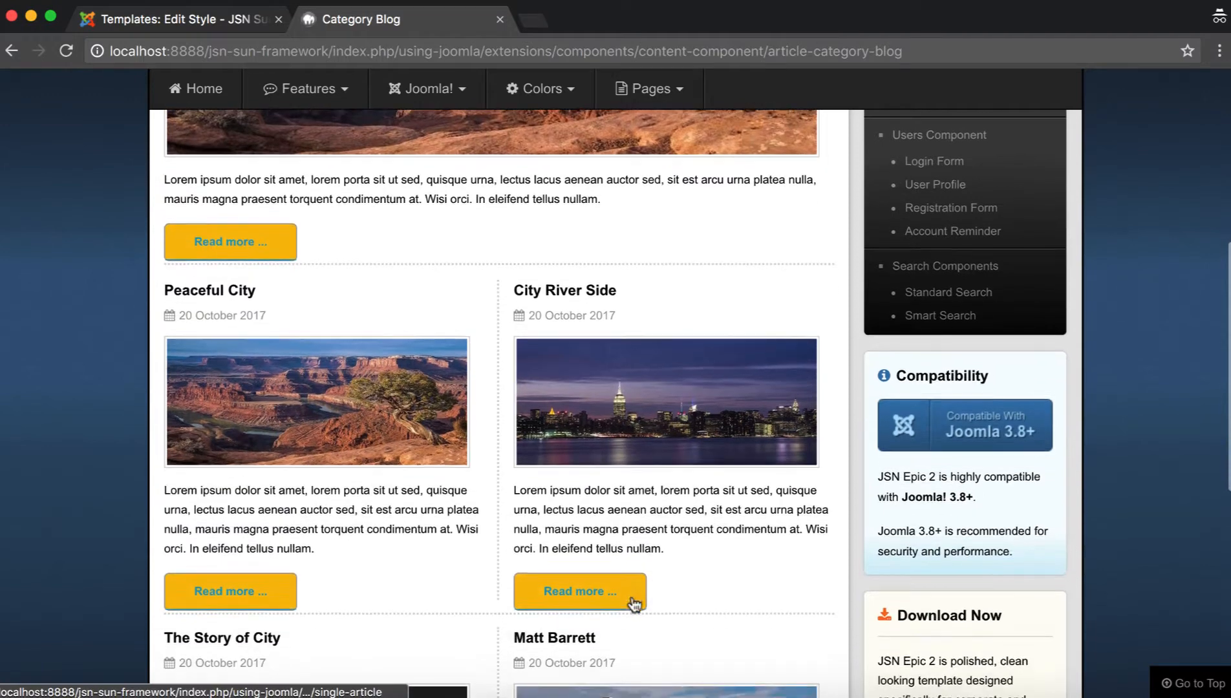
{"action": "scroll", "scroll_direction": "down", "scroll_amount": 3}
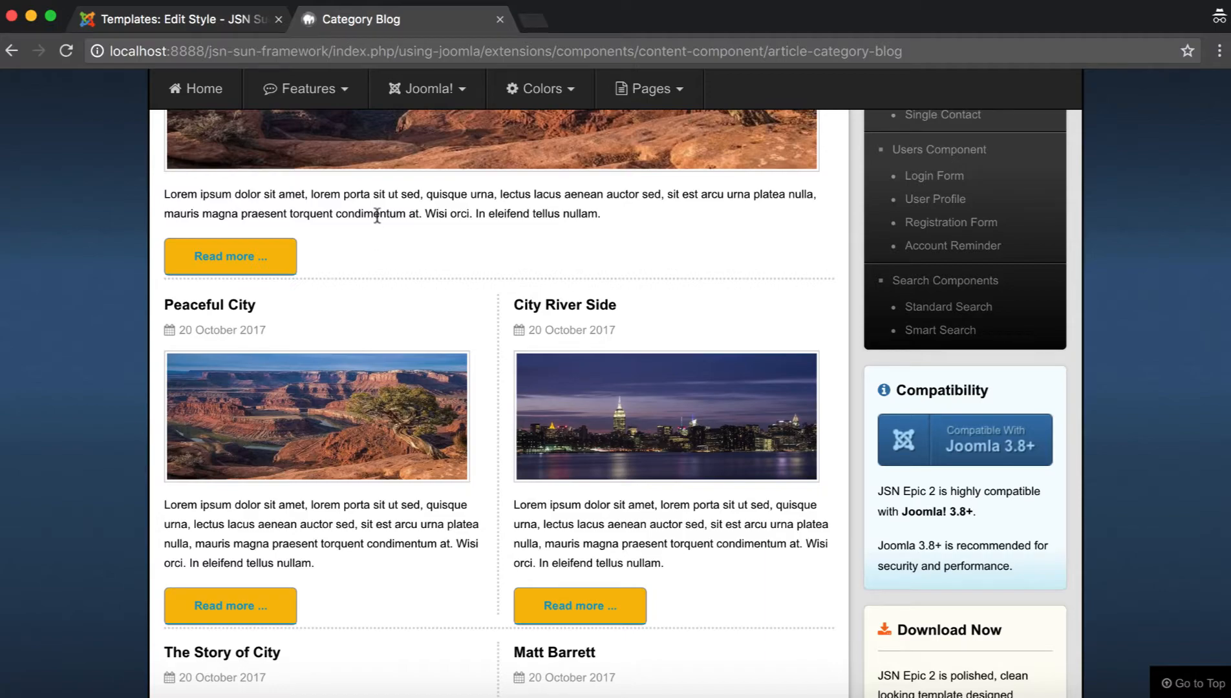
{"action": "left_click", "coordinate": [181, 20]}
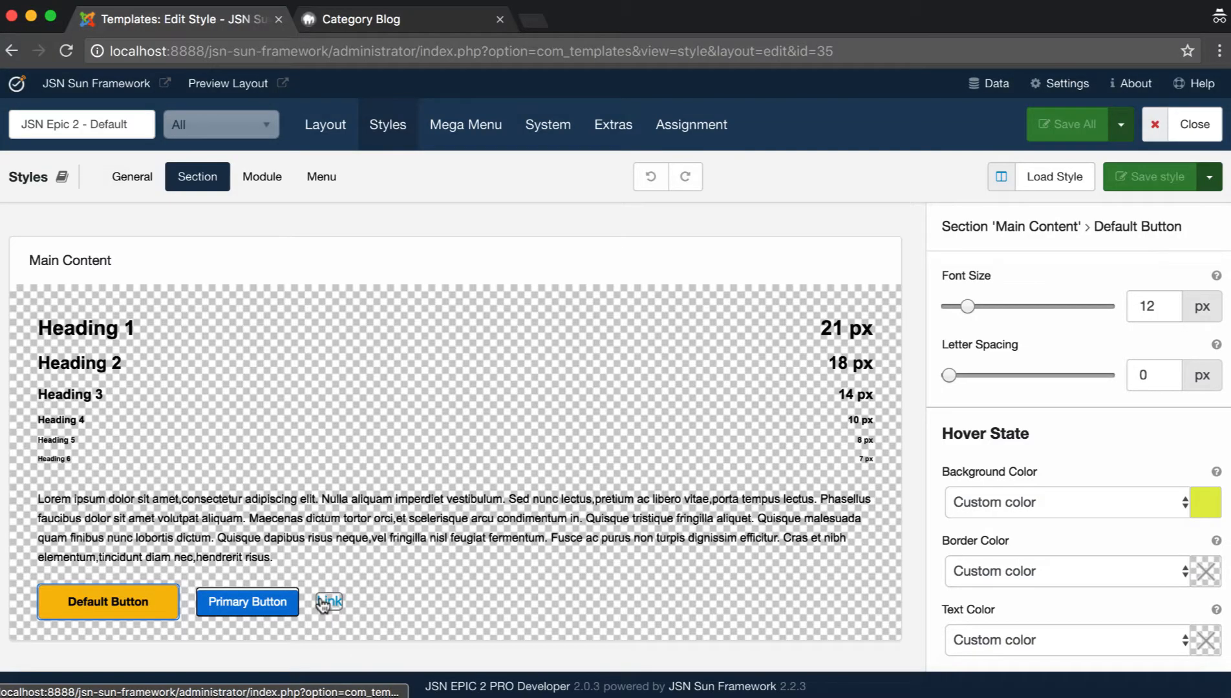
- Make Main Content links custom: Sub Color normally and Main Color on hover
{"action": "left_click", "coordinate": [327, 601]}
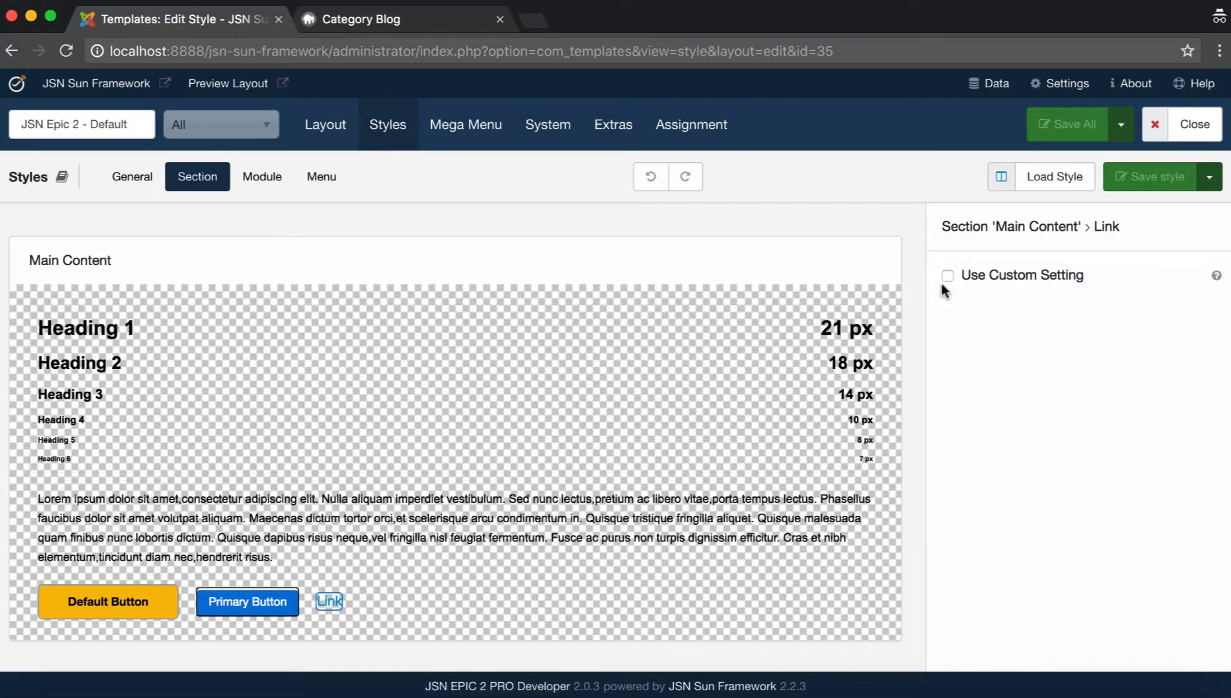
{"action": "left_click", "coordinate": [948, 275]}
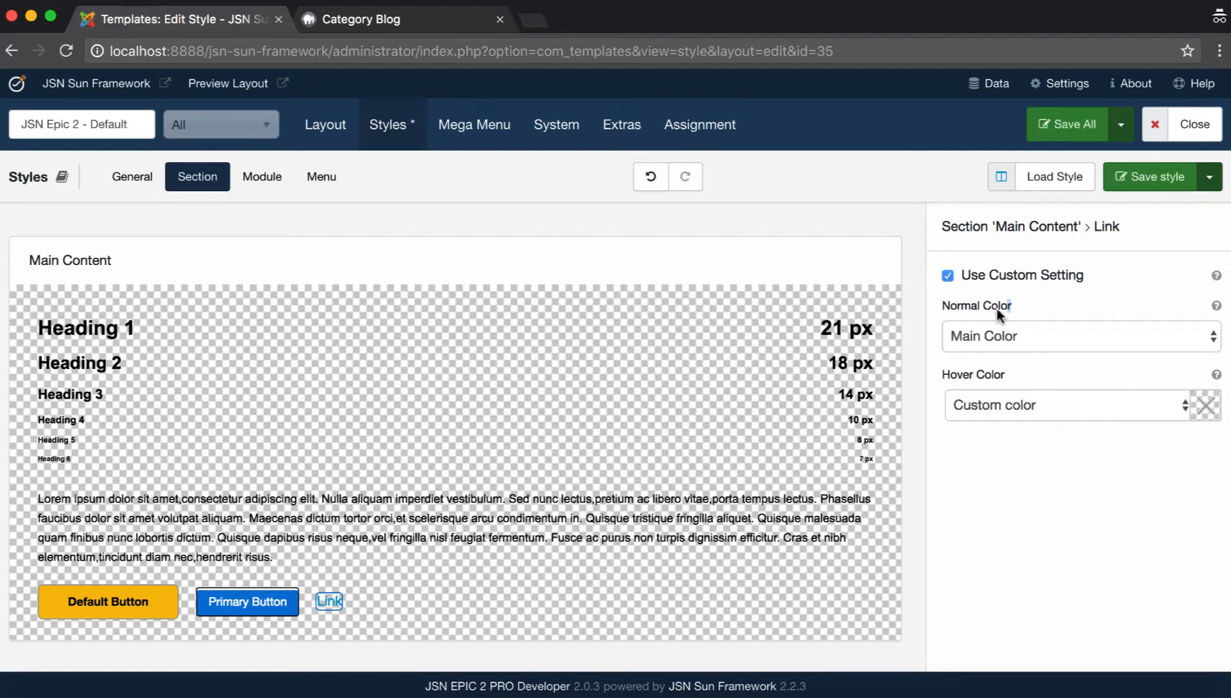
{"action": "mouse_move", "coordinate": [939, 375]}
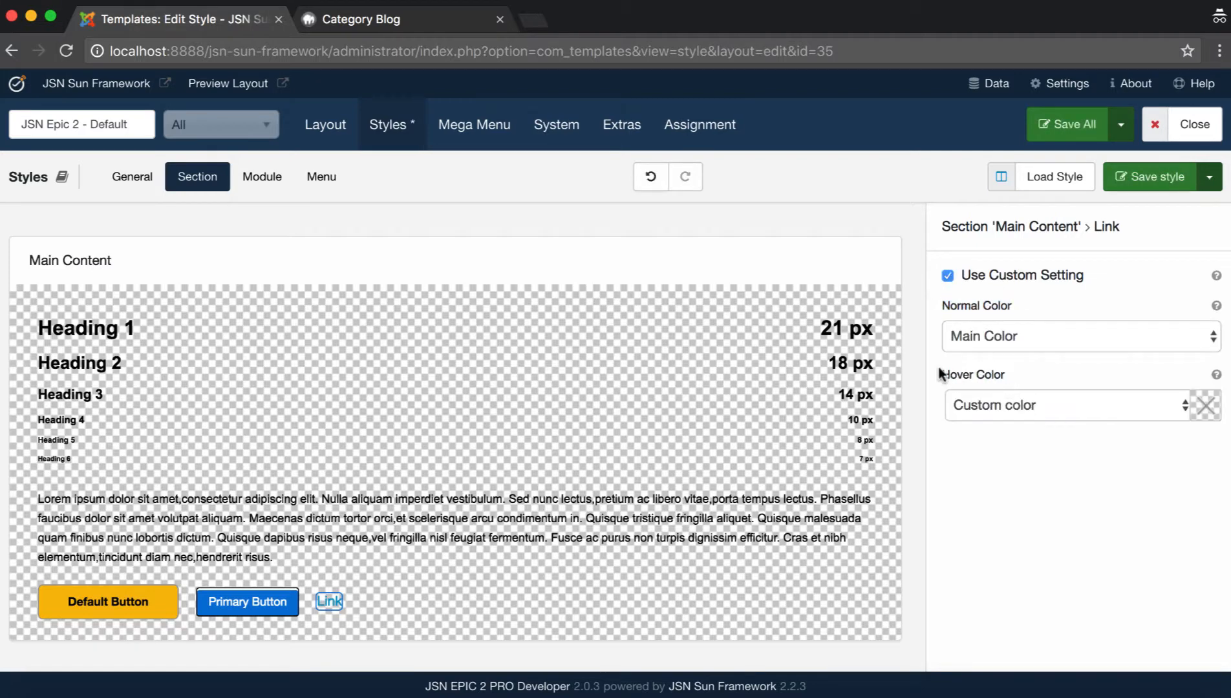
{"action": "left_click", "coordinate": [1080, 336]}
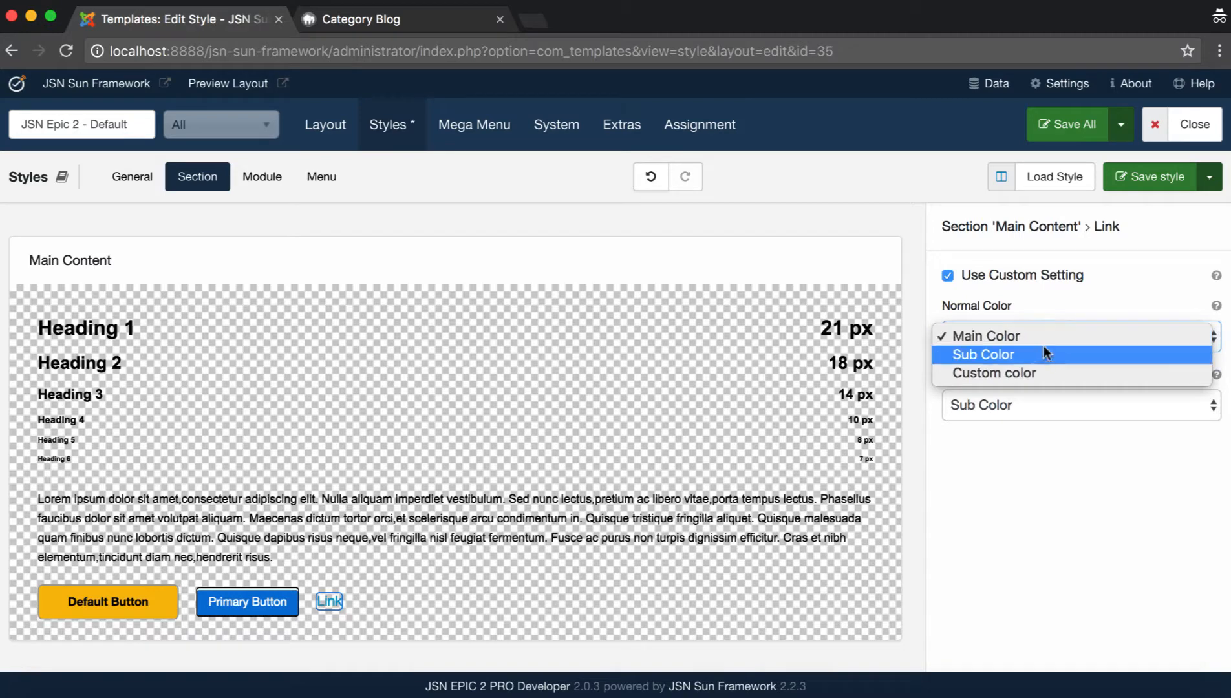
{"action": "left_click", "coordinate": [982, 354]}
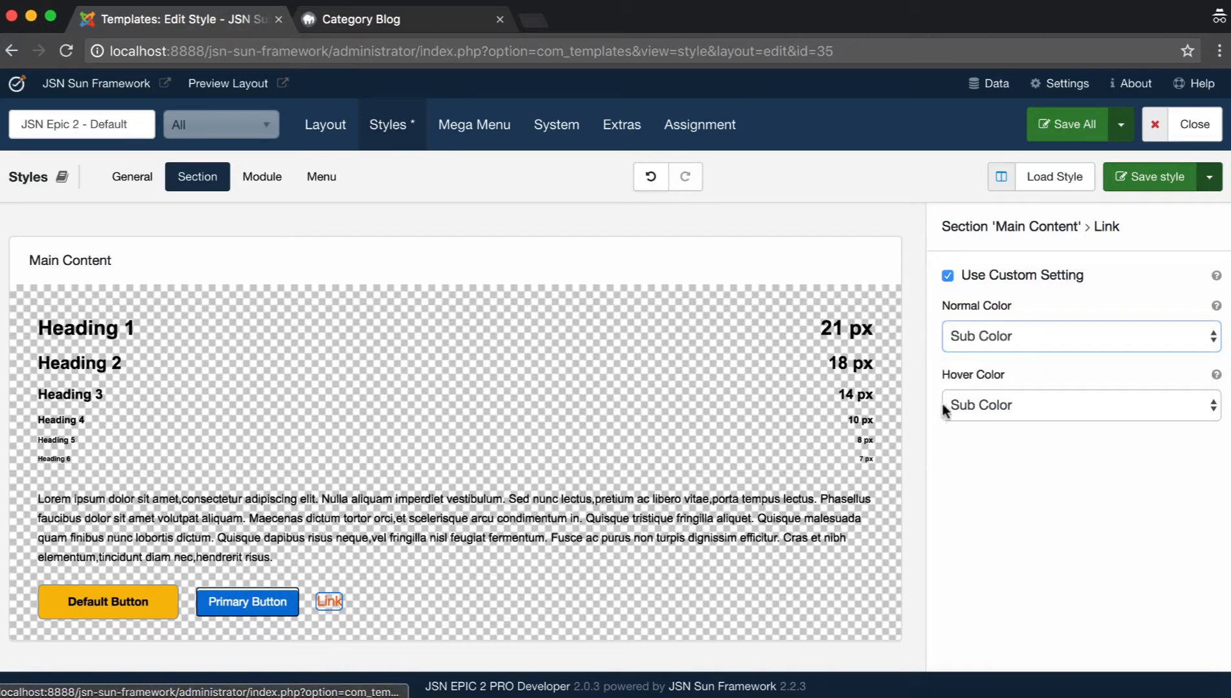
{"action": "left_click", "coordinate": [1080, 405]}
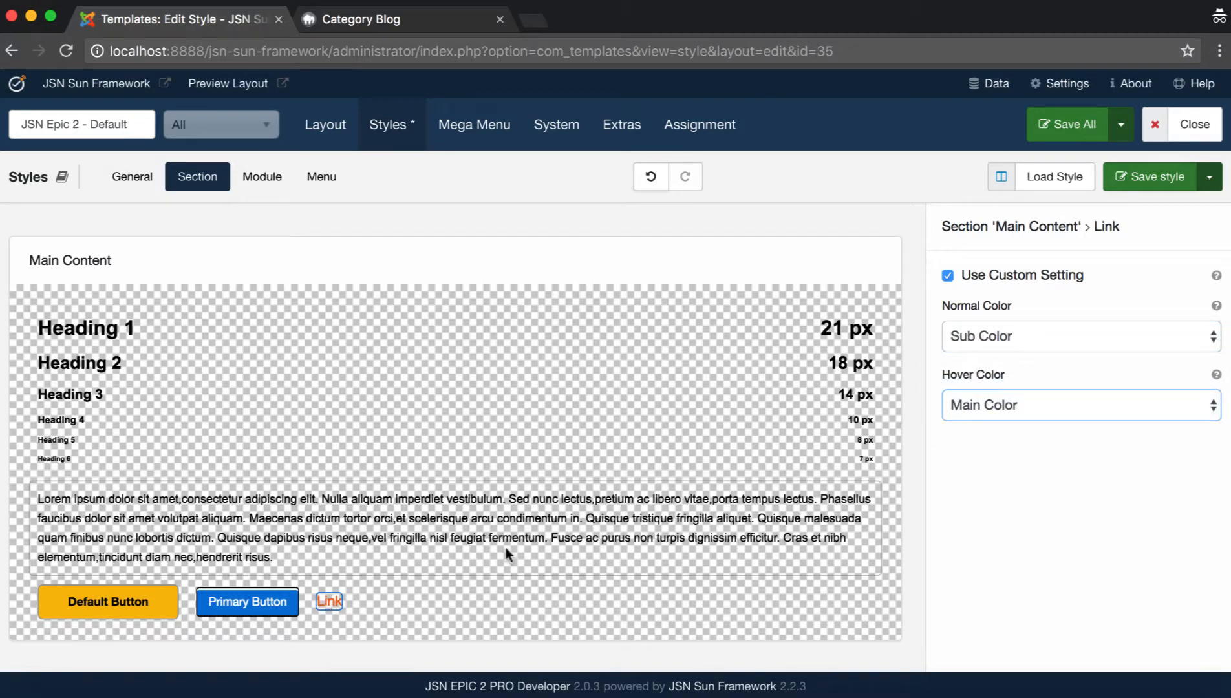
{"action": "left_click", "coordinate": [1150, 175]}
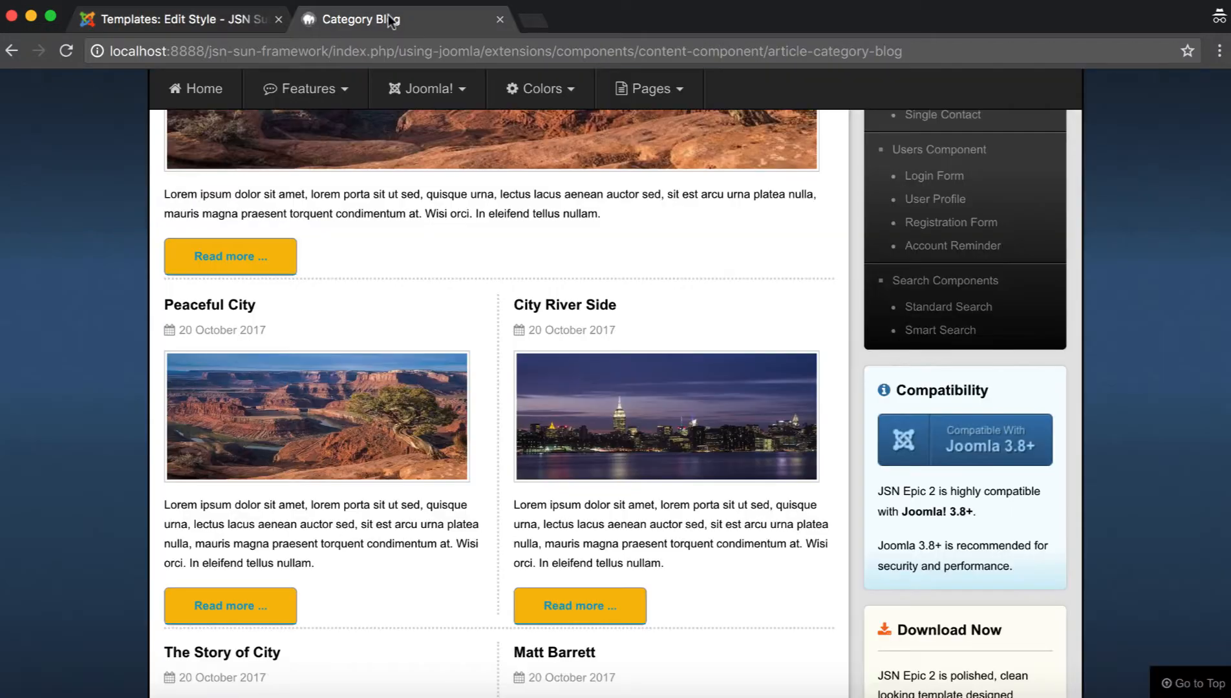
- Reload the Category Blog page to see orange titles and sidebar links turning blue on hover
{"action": "left_click", "coordinate": [66, 51]}
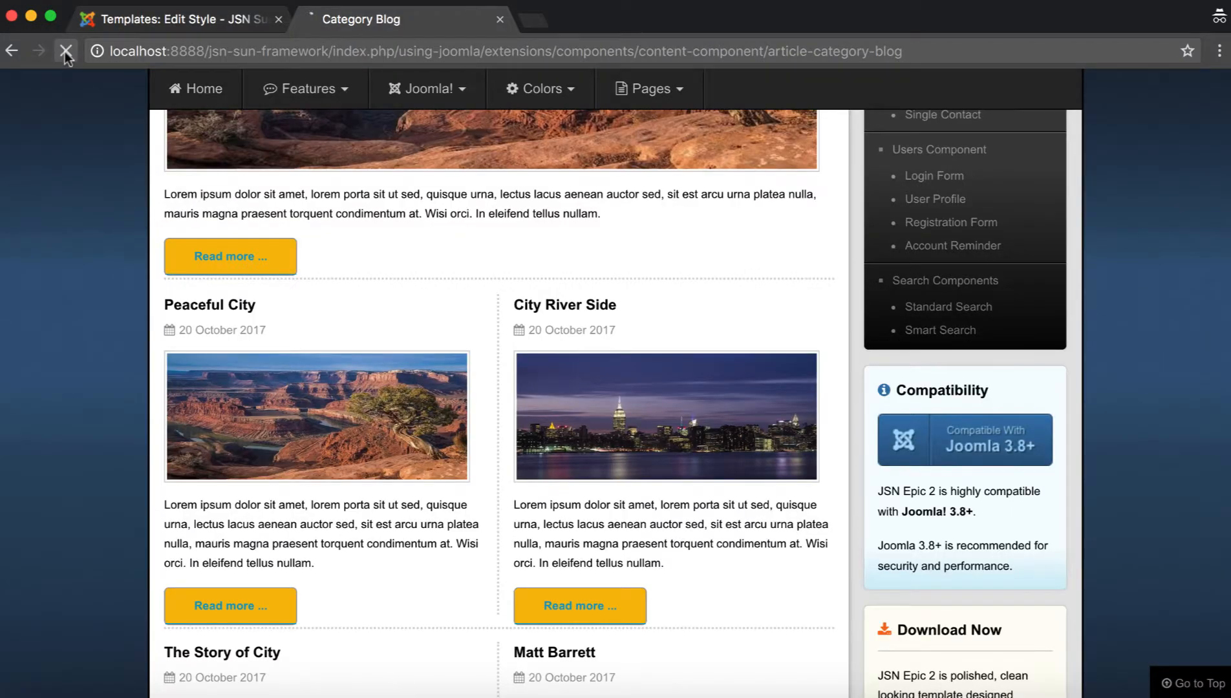
{"action": "left_click", "coordinate": [67, 51]}
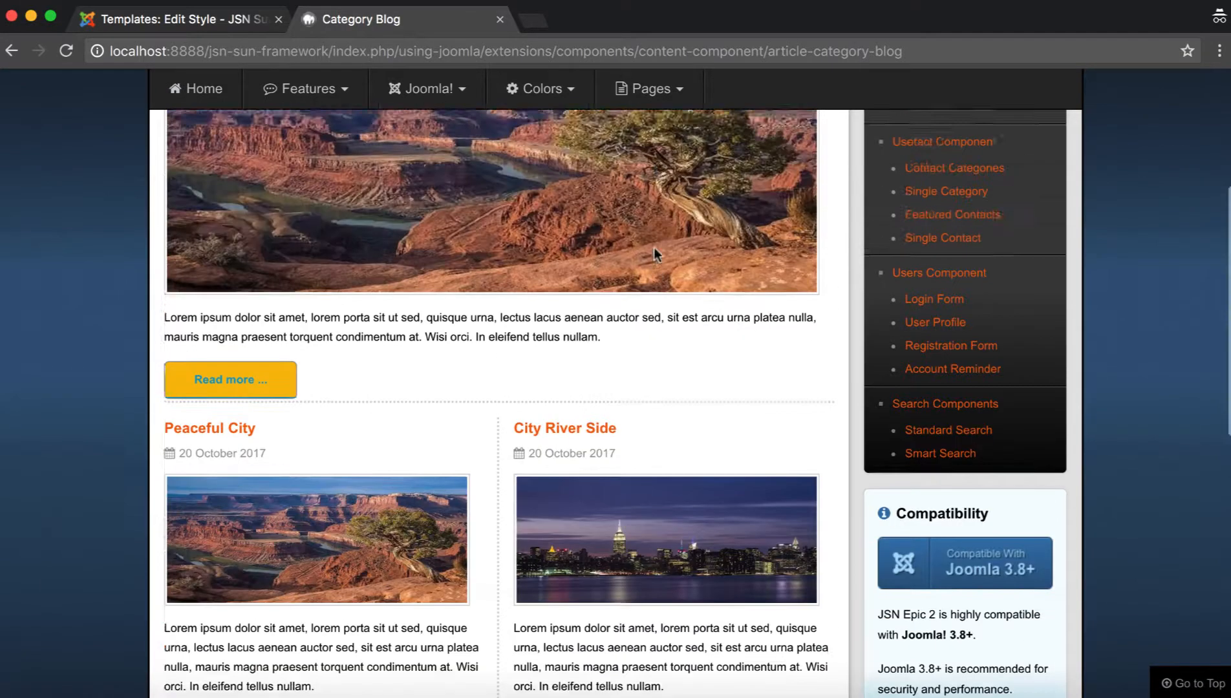
{"action": "scroll", "scroll_direction": "up", "scroll_amount": 3}
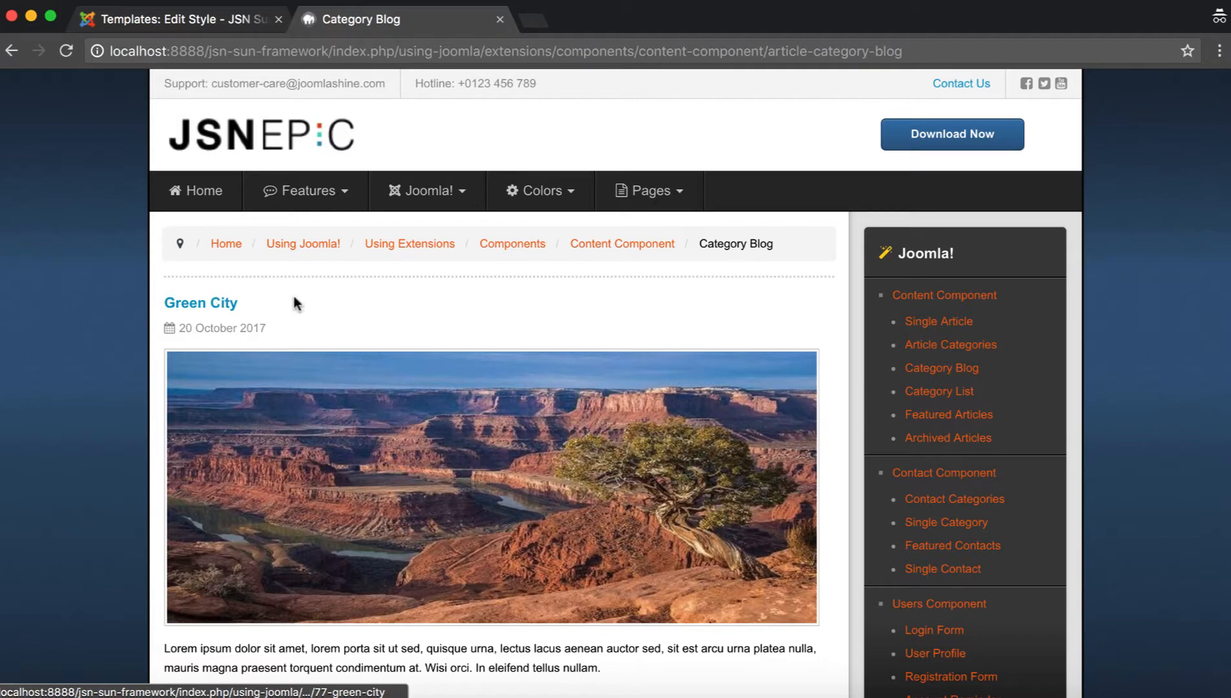
{"action": "mouse_move", "coordinate": [945, 295]}
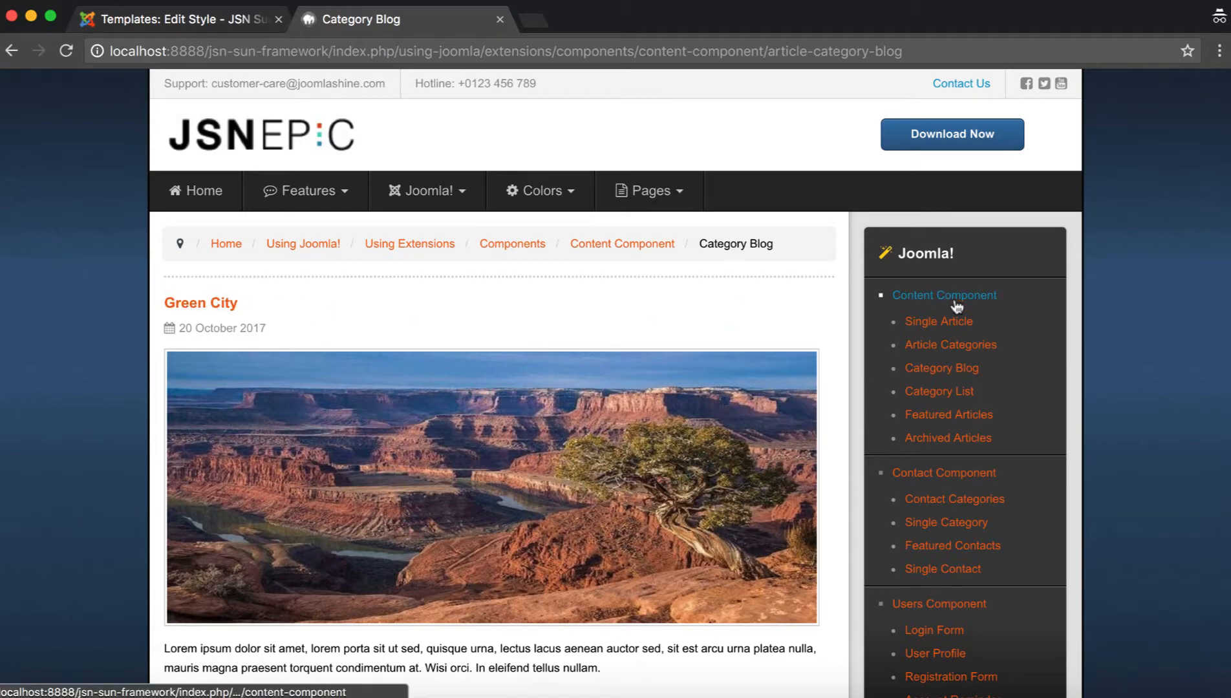